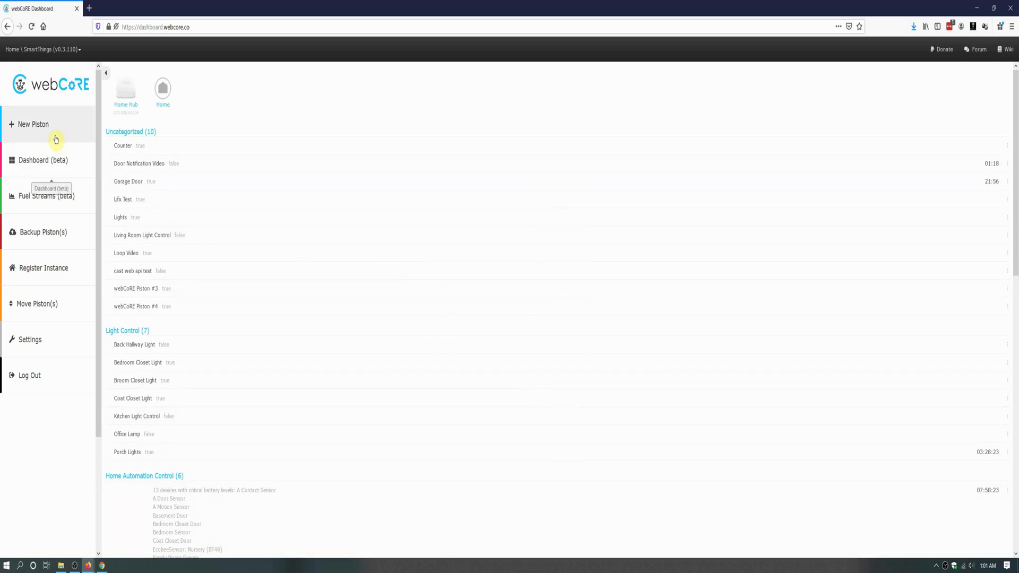
# Create a new blank piston named 'Bedroom Fan' and land in its empty editor.
pyautogui.click(33, 124)
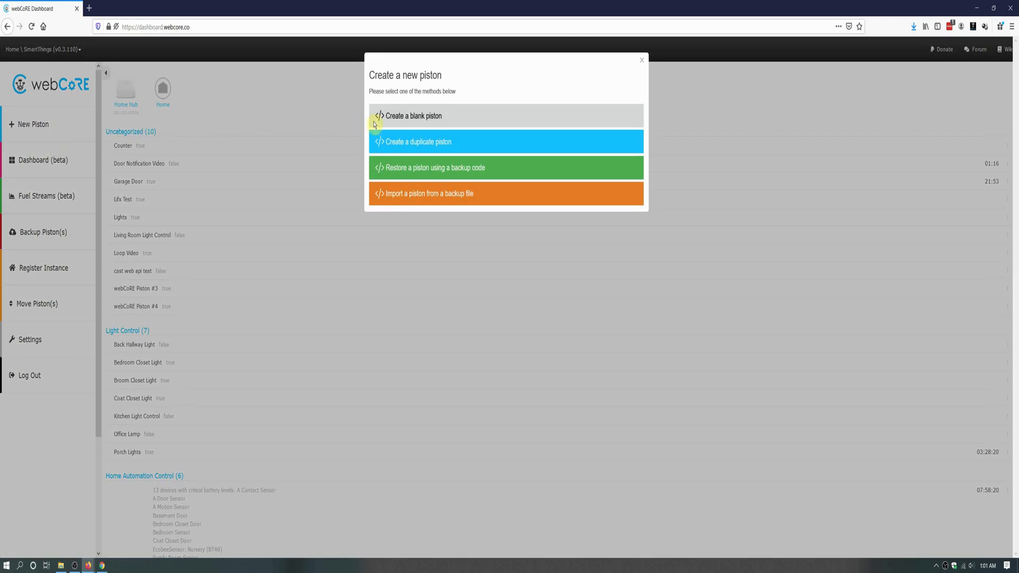
pyautogui.click(413, 116)
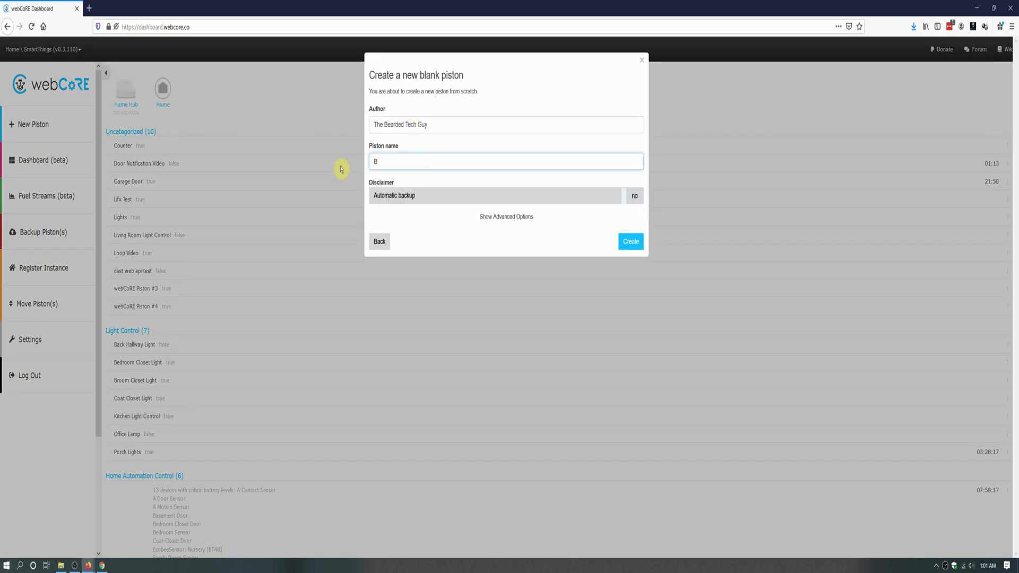
pyautogui.write('edroom Fan')
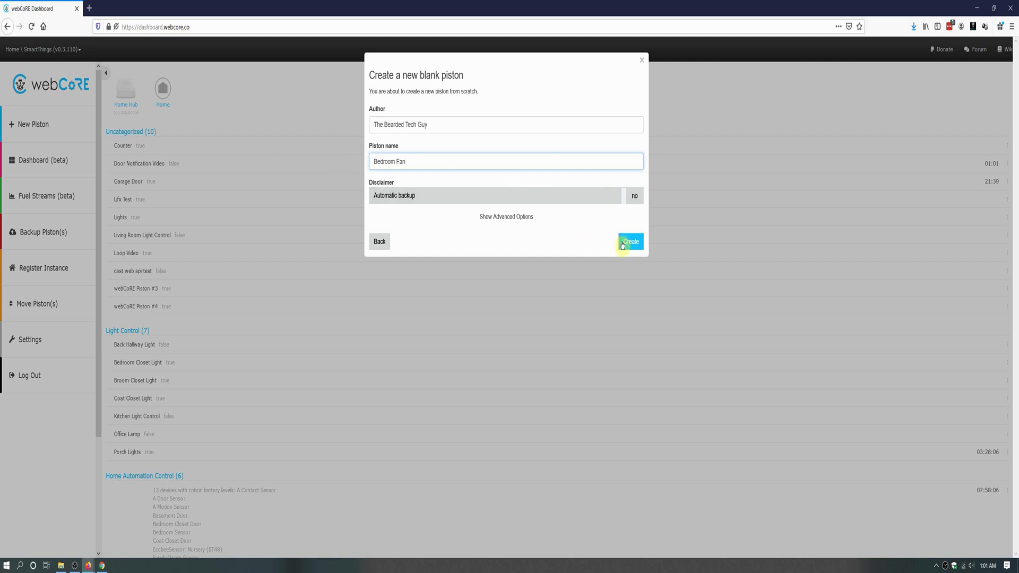
pyautogui.click(629, 241)
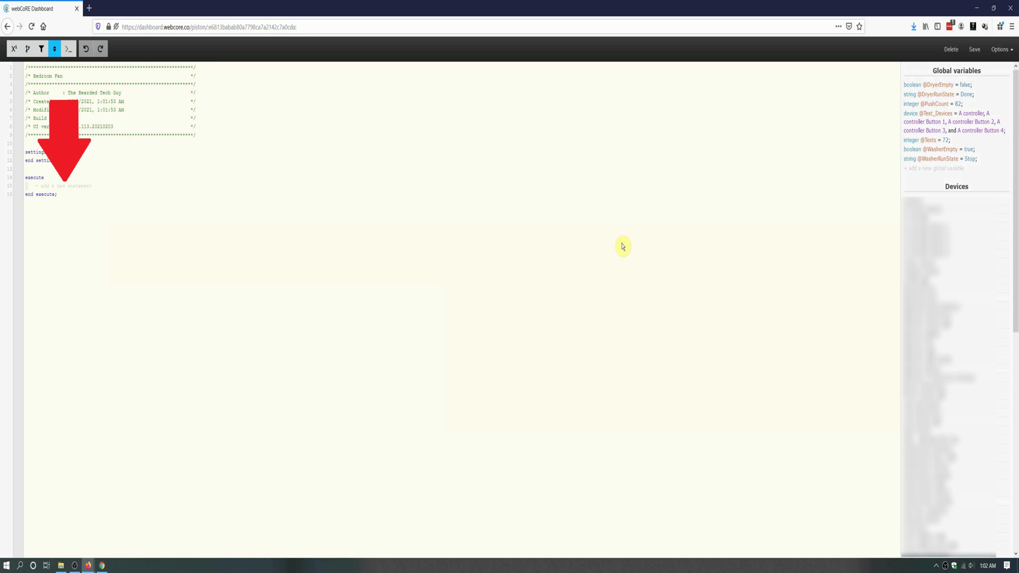
# Add an if block to the piston with a single condition to fill in.
pyautogui.click(62, 186)
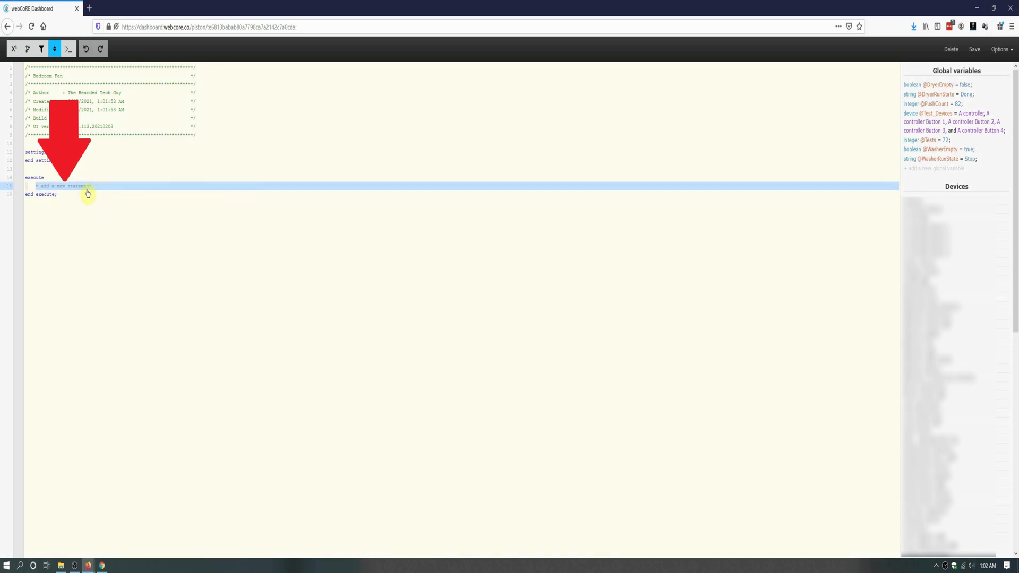
pyautogui.click(64, 185)
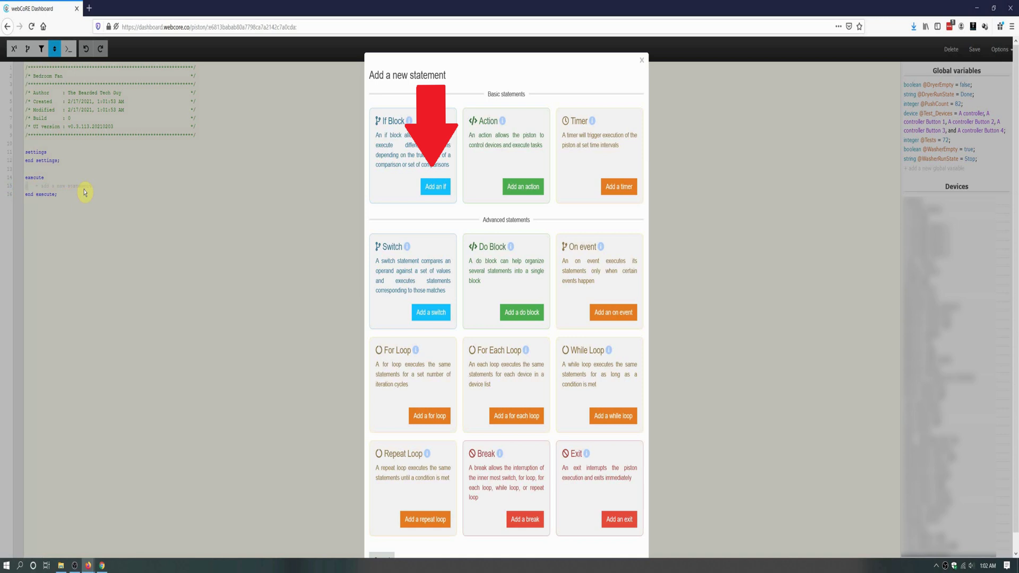
pyautogui.moveTo(302, 210)
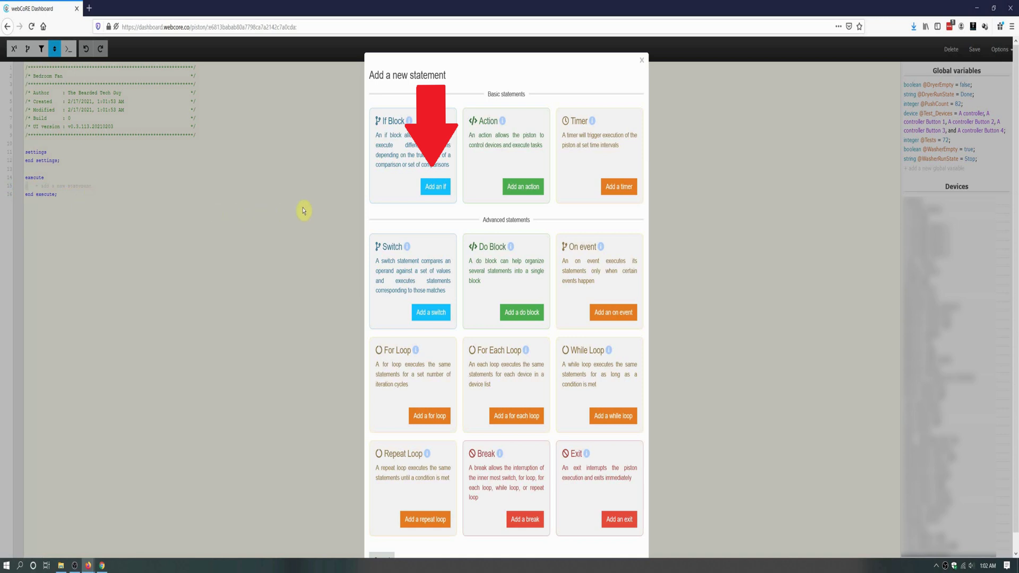
pyautogui.click(435, 187)
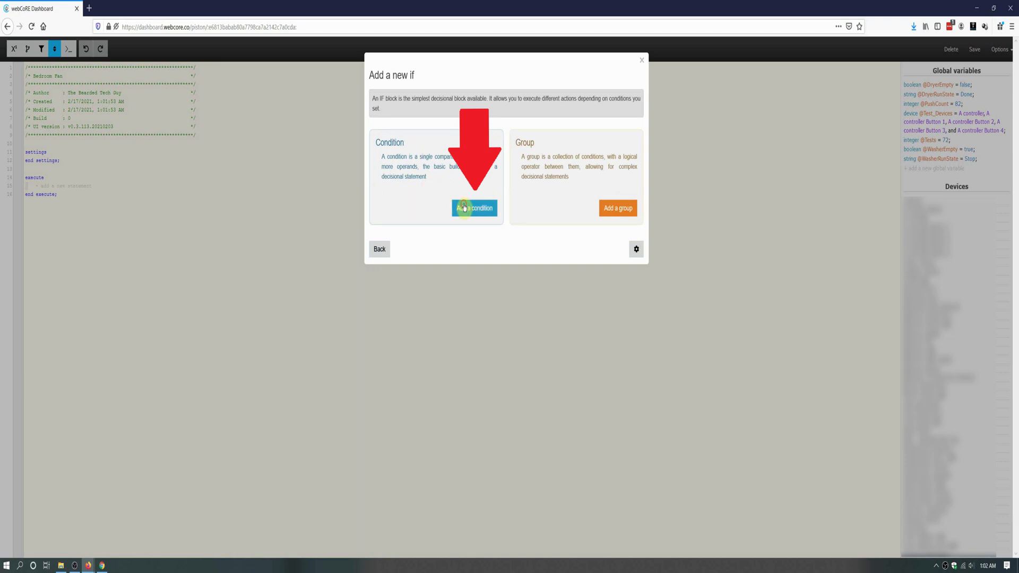
pyautogui.click(473, 208)
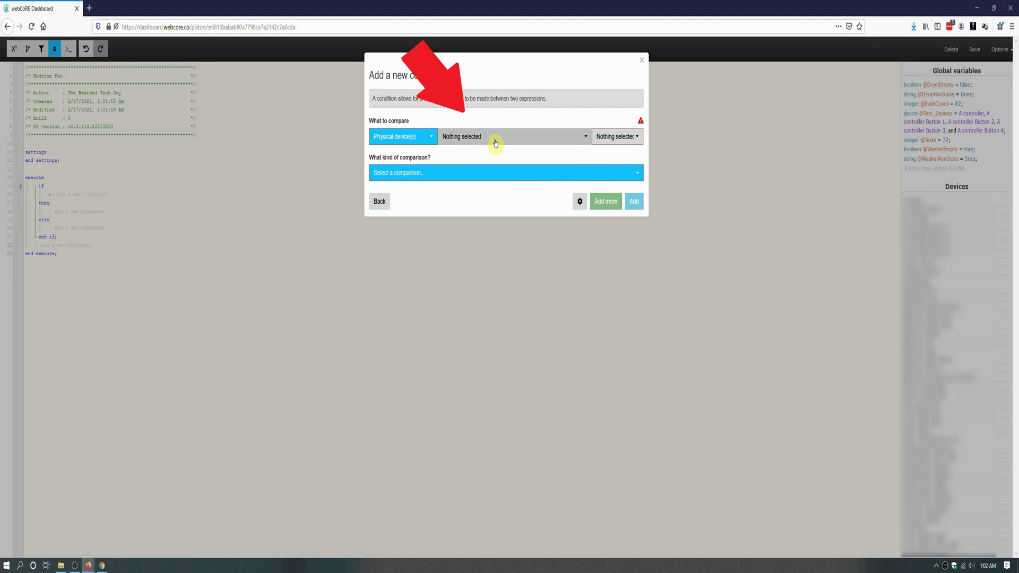
# Set the condition to Bedroom Light Switch's switch changes to on and add it.
pyautogui.write('bedroom ligh')
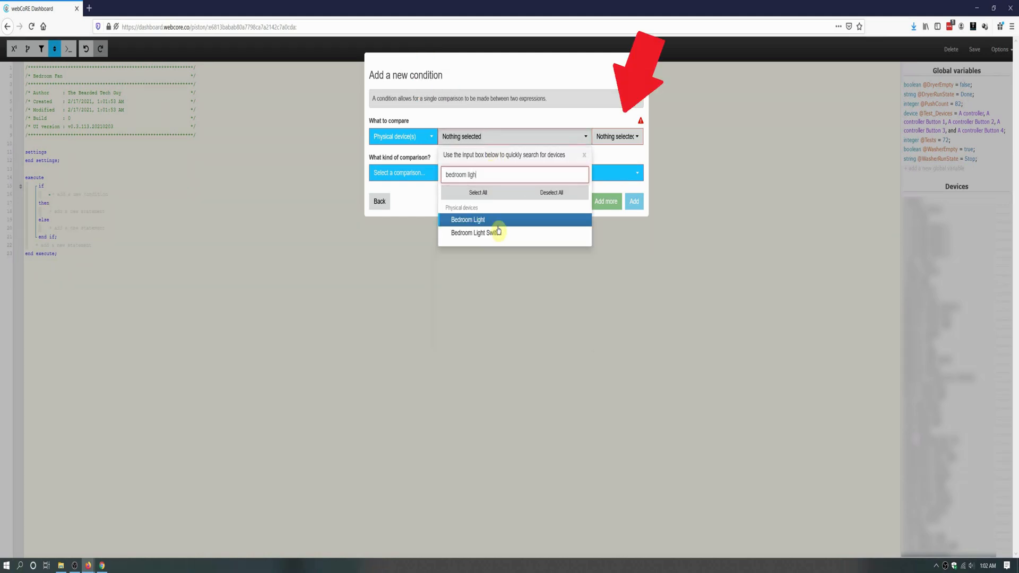
pyautogui.click(476, 233)
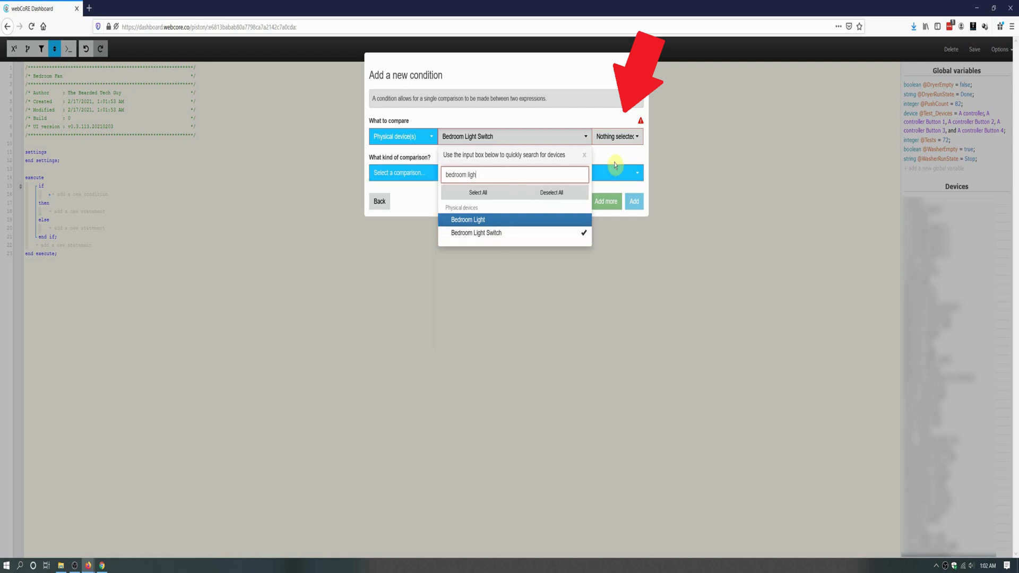
pyautogui.click(616, 137)
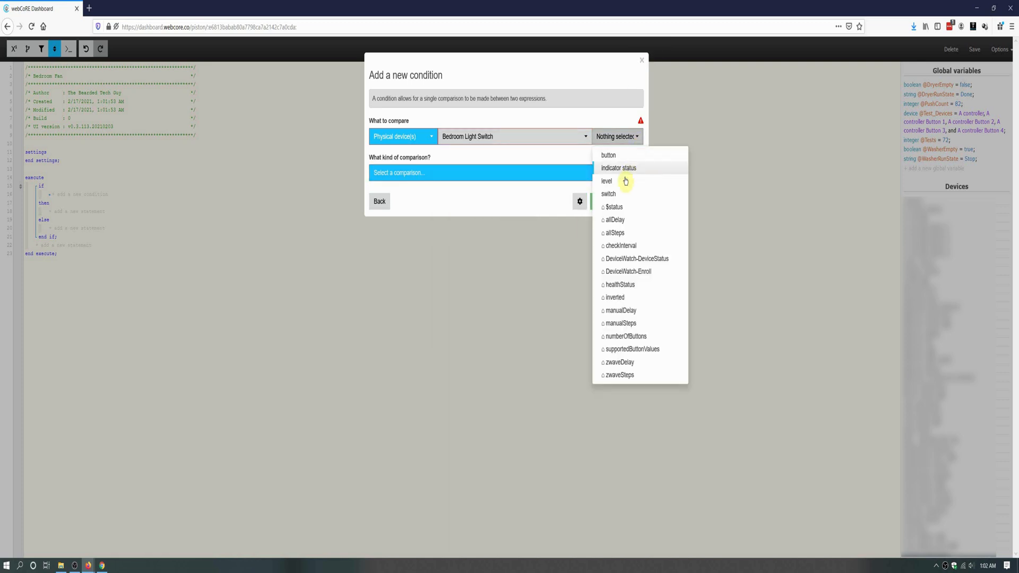
pyautogui.click(609, 193)
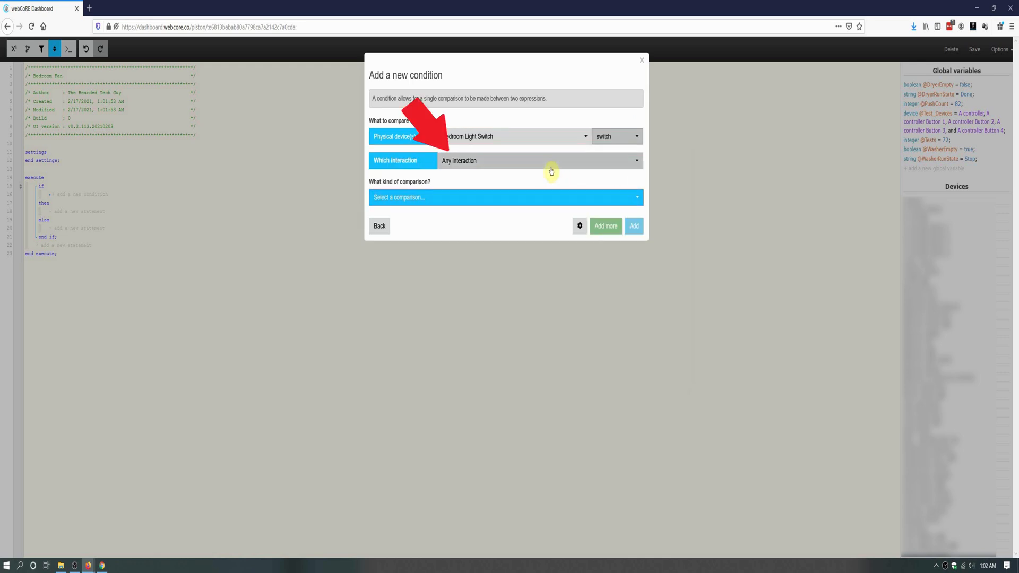
pyautogui.click(539, 160)
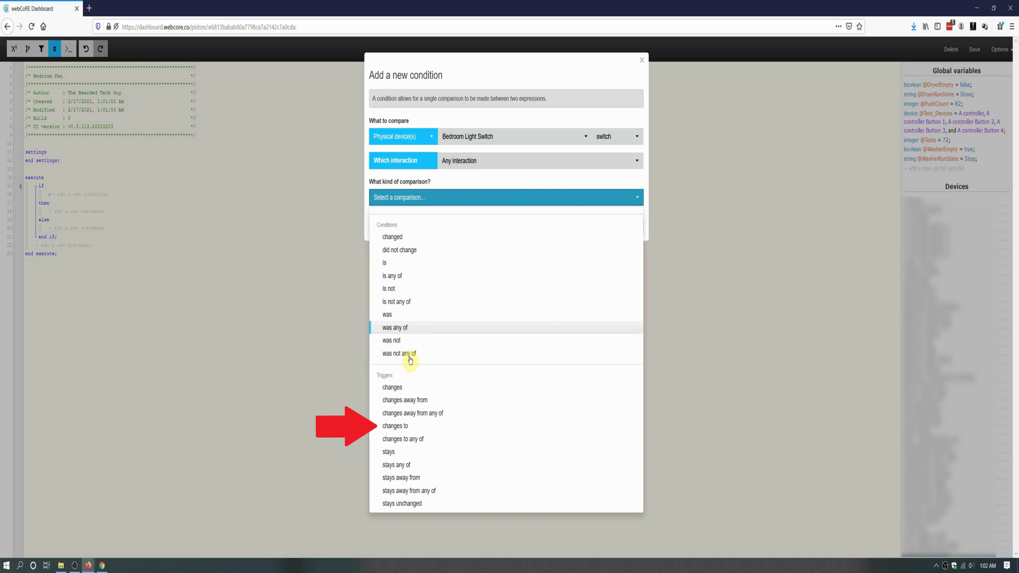
pyautogui.click(396, 426)
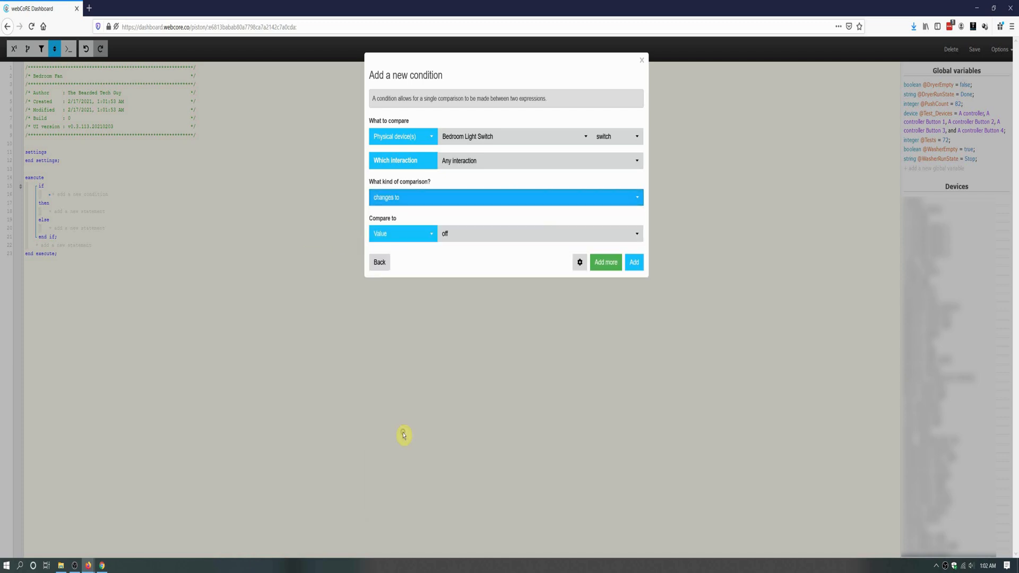
pyautogui.click(538, 233)
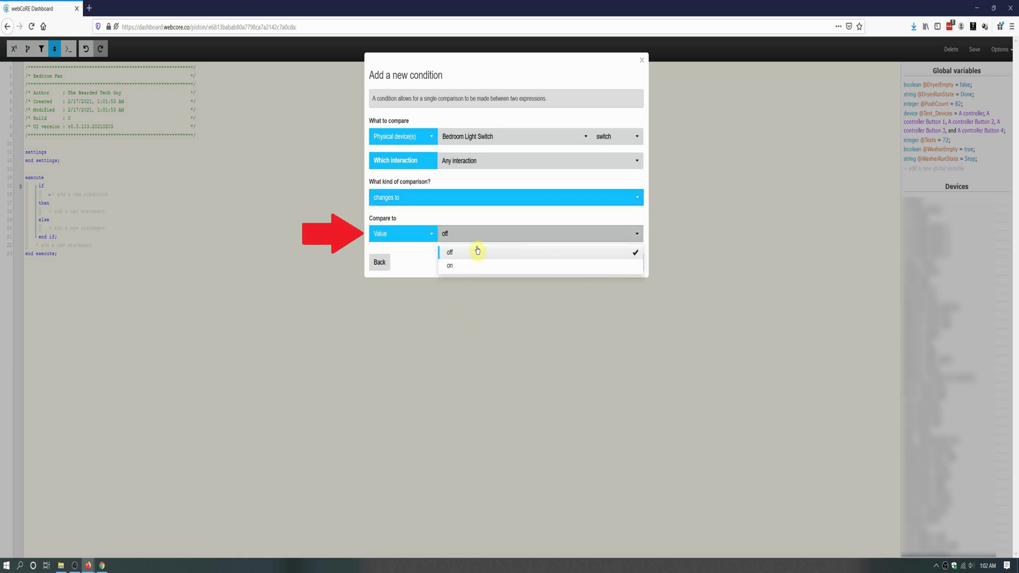
pyautogui.click(450, 265)
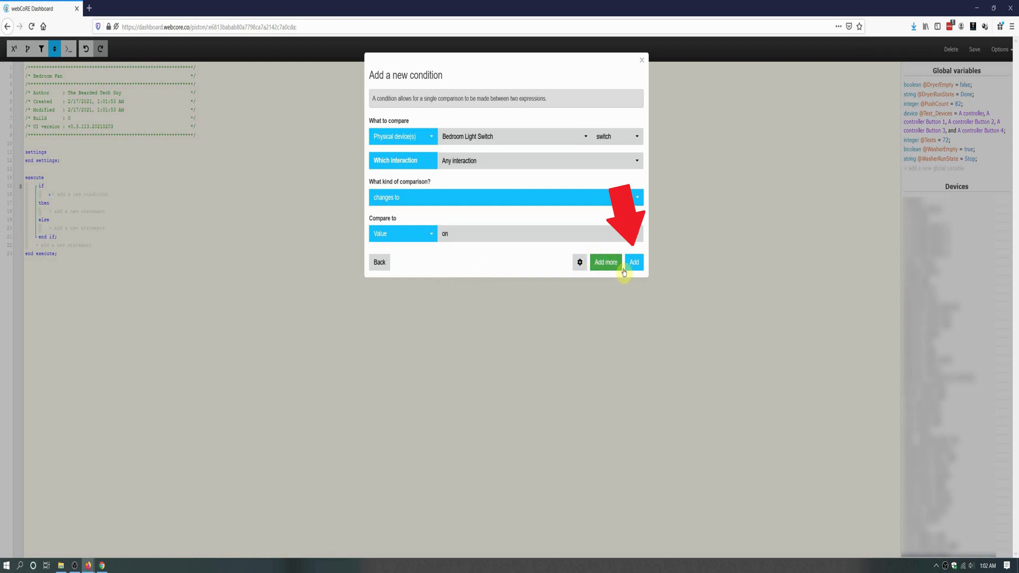
pyautogui.click(633, 262)
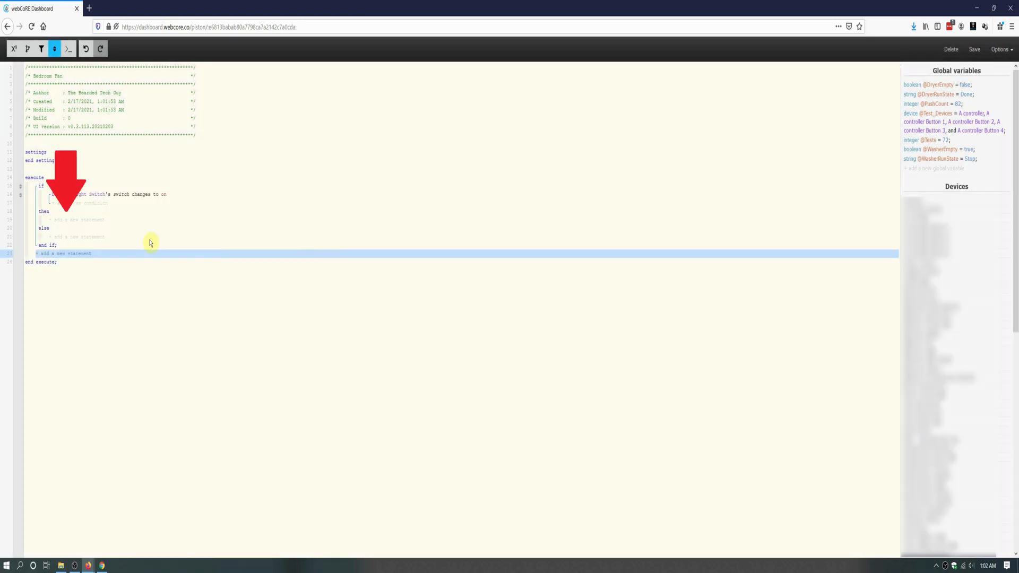
# In the then branch, add an action that turns on Bedroom Light.
pyautogui.click(64, 253)
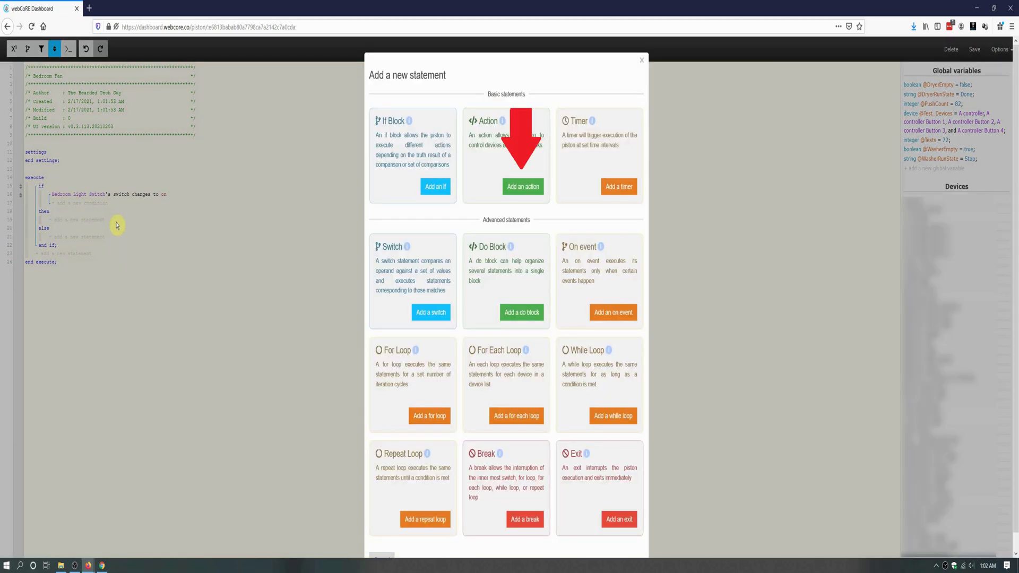
pyautogui.click(523, 187)
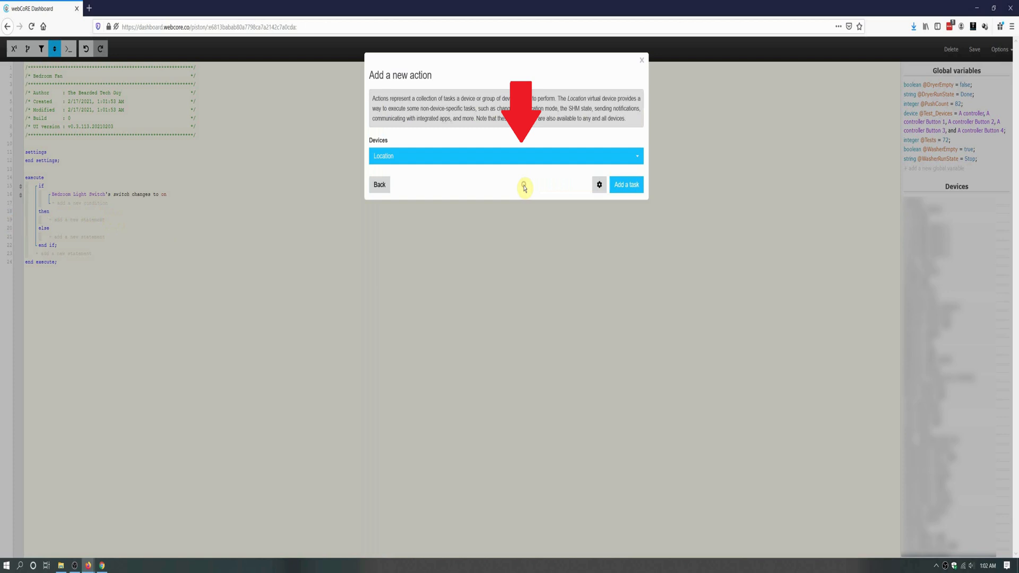
pyautogui.write('bedroom ligh')
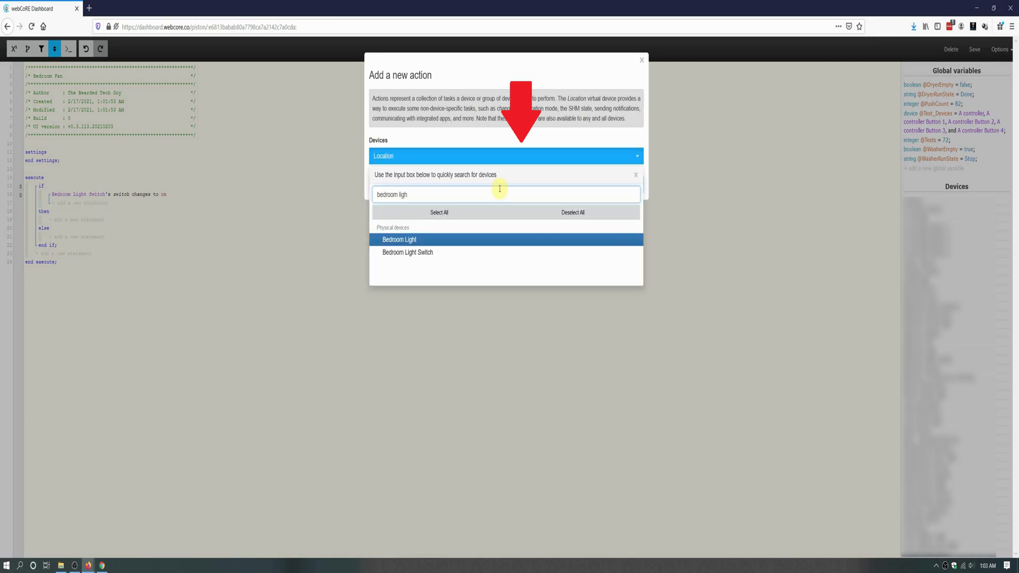
pyautogui.click(400, 239)
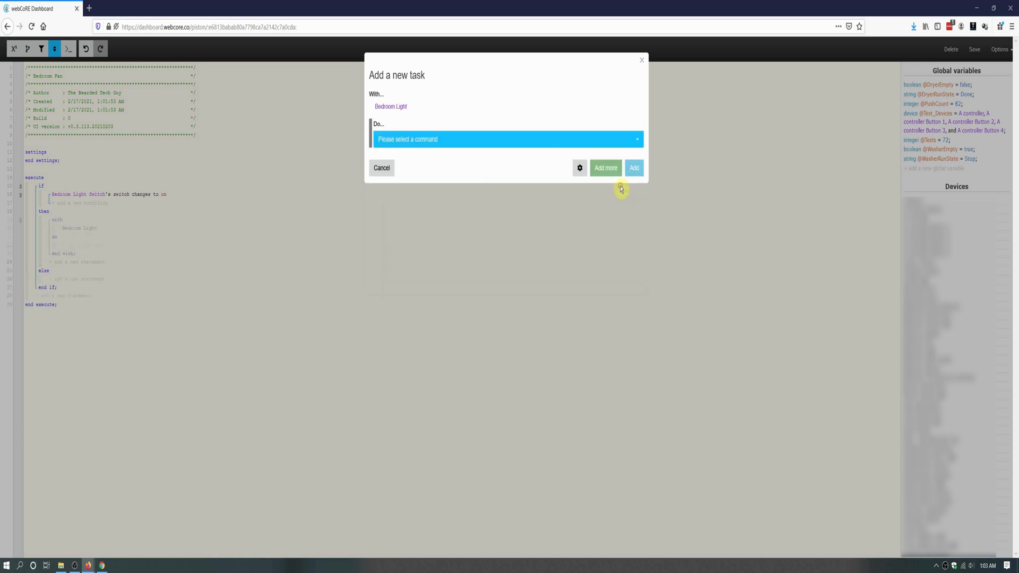
pyautogui.click(506, 139)
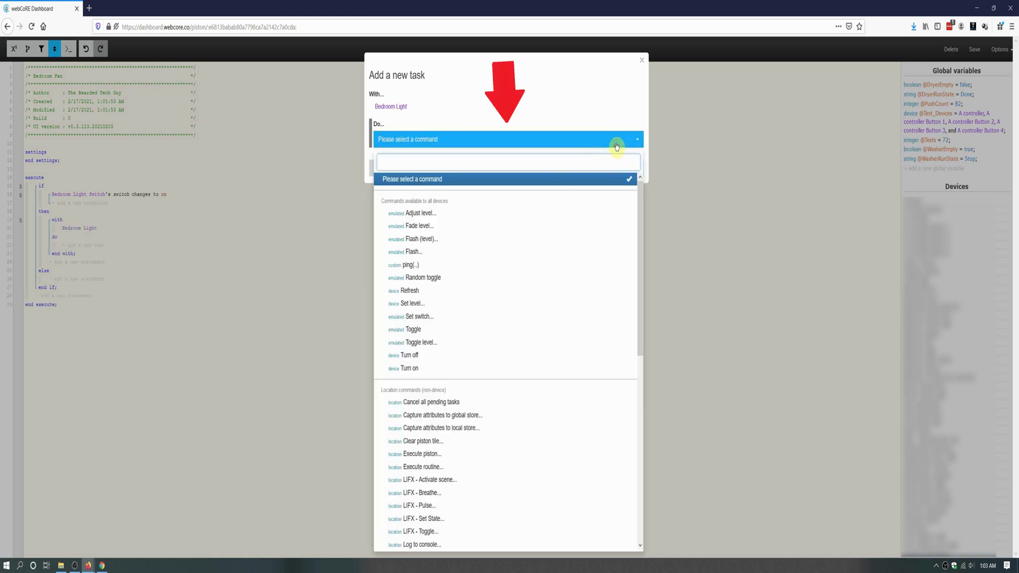
pyautogui.write('on')
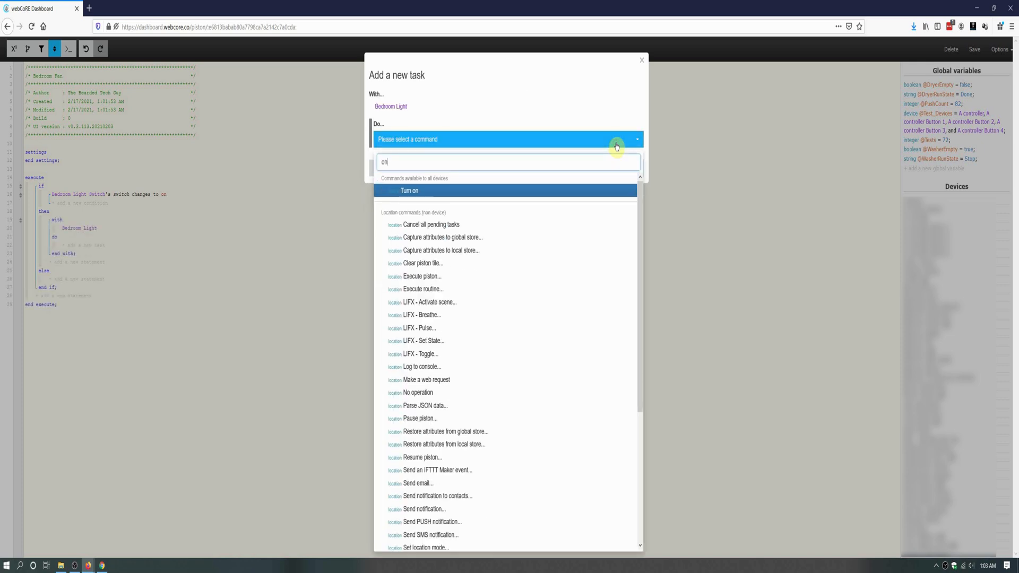
pyautogui.click(410, 190)
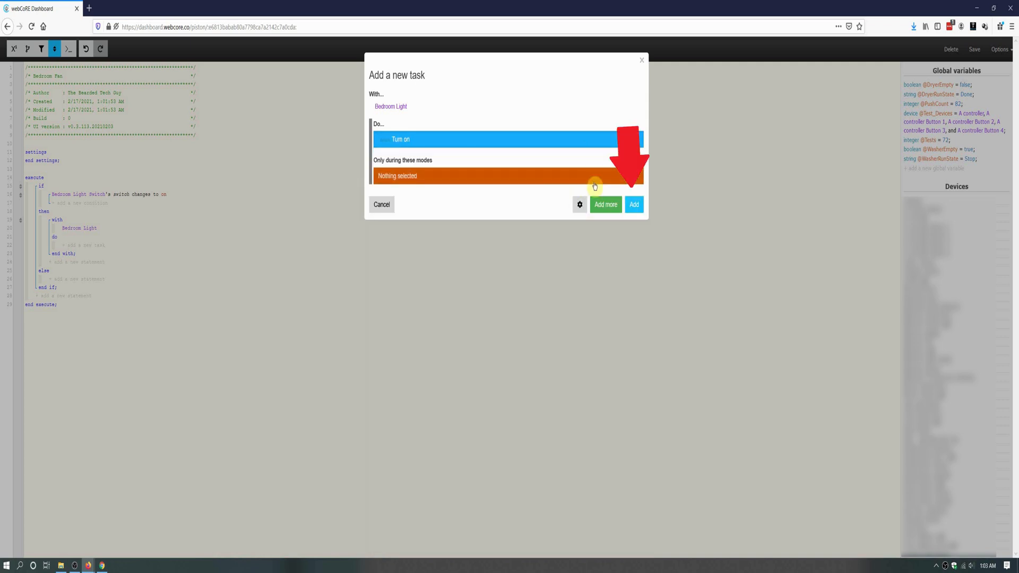
pyautogui.click(633, 205)
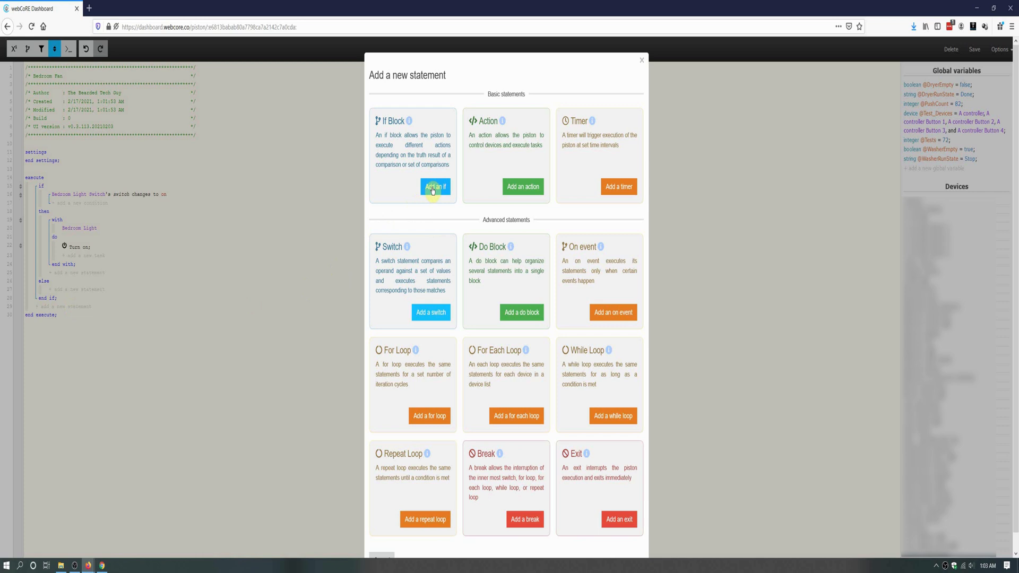
# Add a second if block triggering when Bedroom Light Switch's switch changes to off.
pyautogui.click(434, 186)
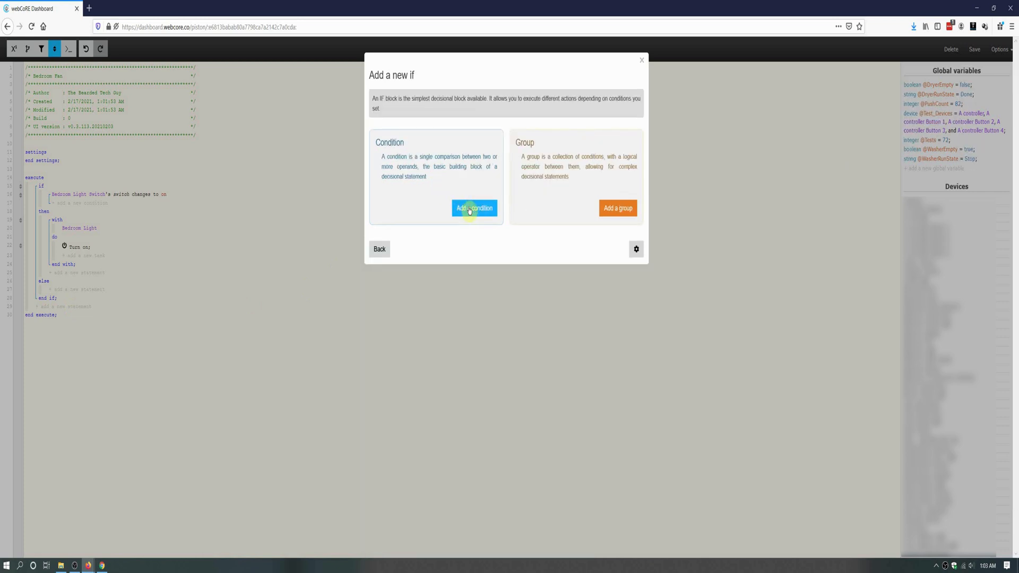
pyautogui.click(473, 207)
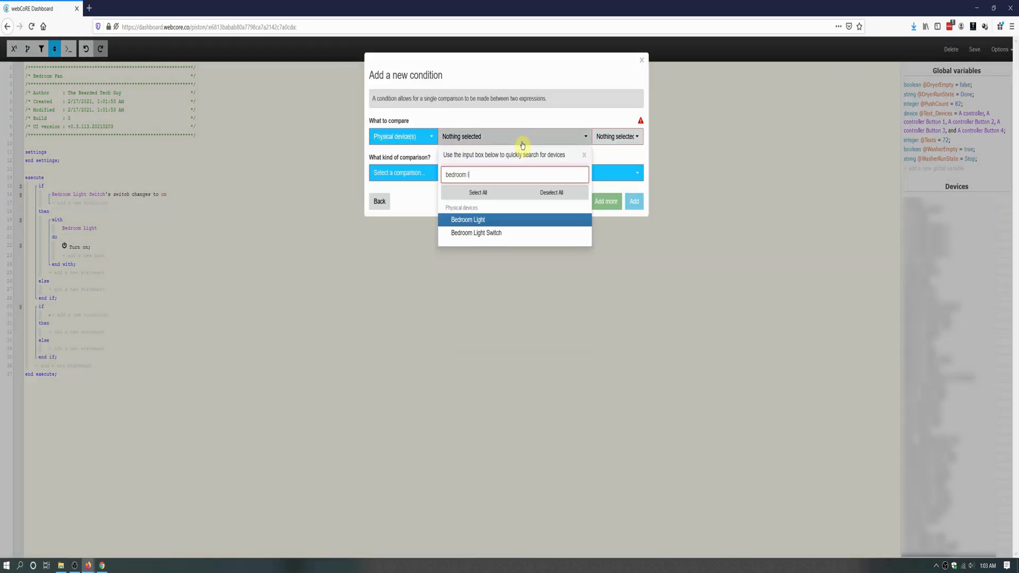
pyautogui.click(475, 232)
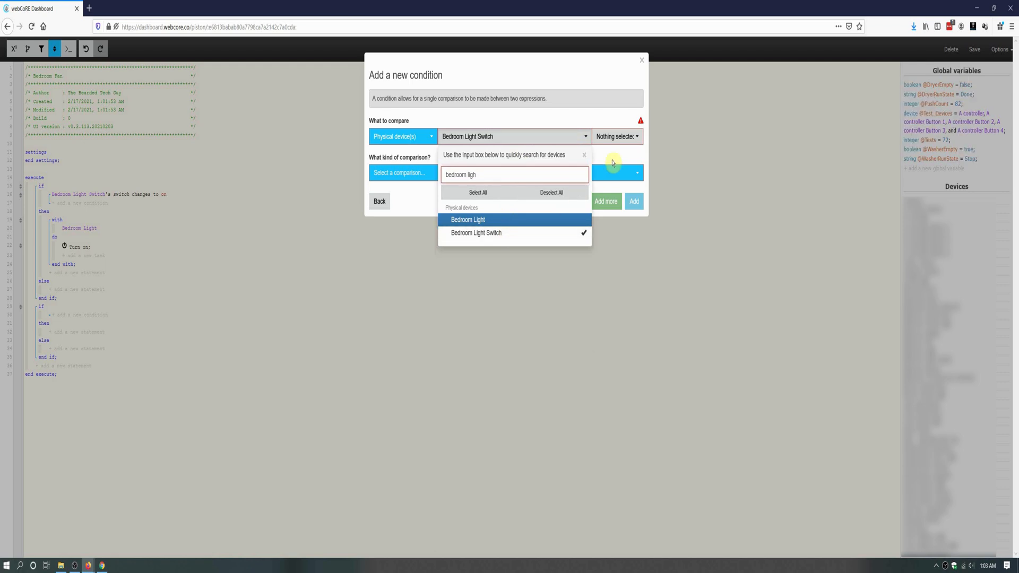
pyautogui.click(616, 137)
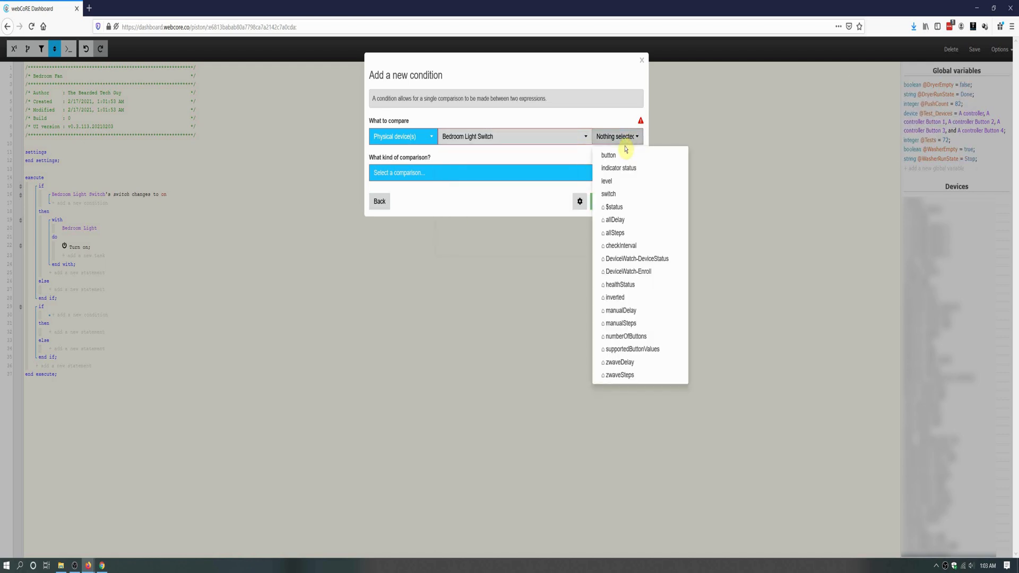
pyautogui.click(607, 193)
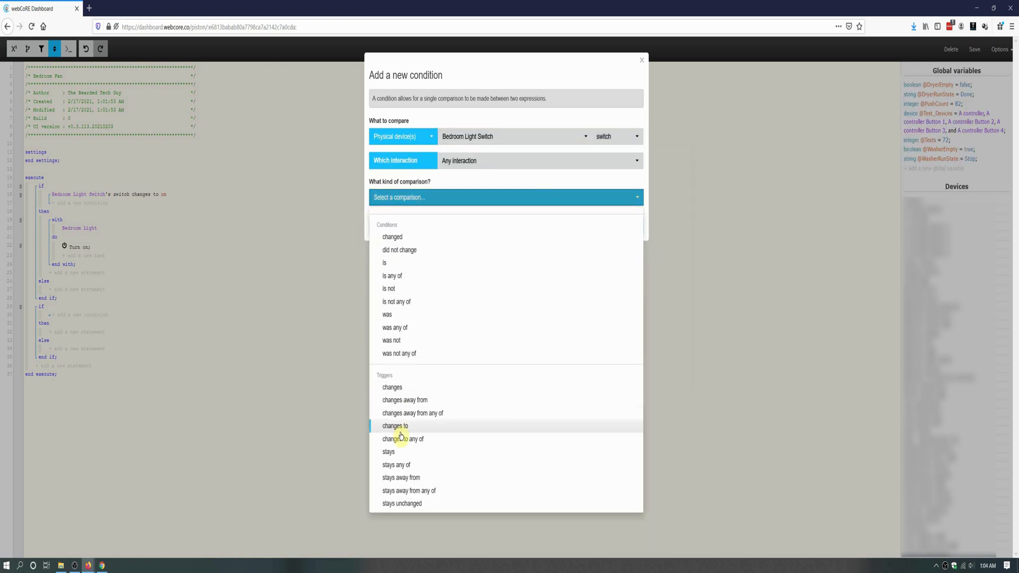
pyautogui.click(395, 426)
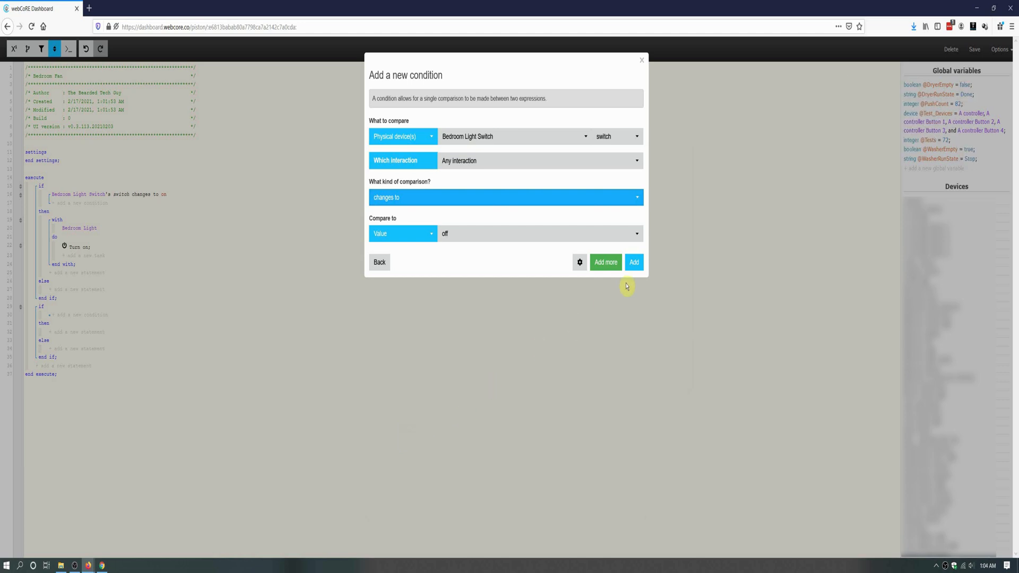
pyautogui.click(633, 262)
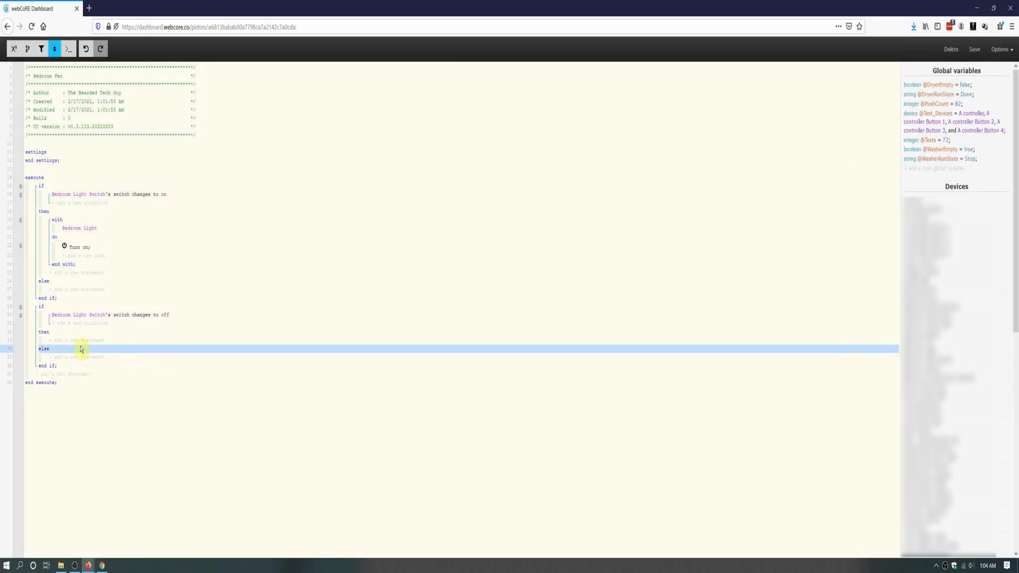
# In the second then branch, add a Turn off task for Bedroom Light.
pyautogui.click(70, 356)
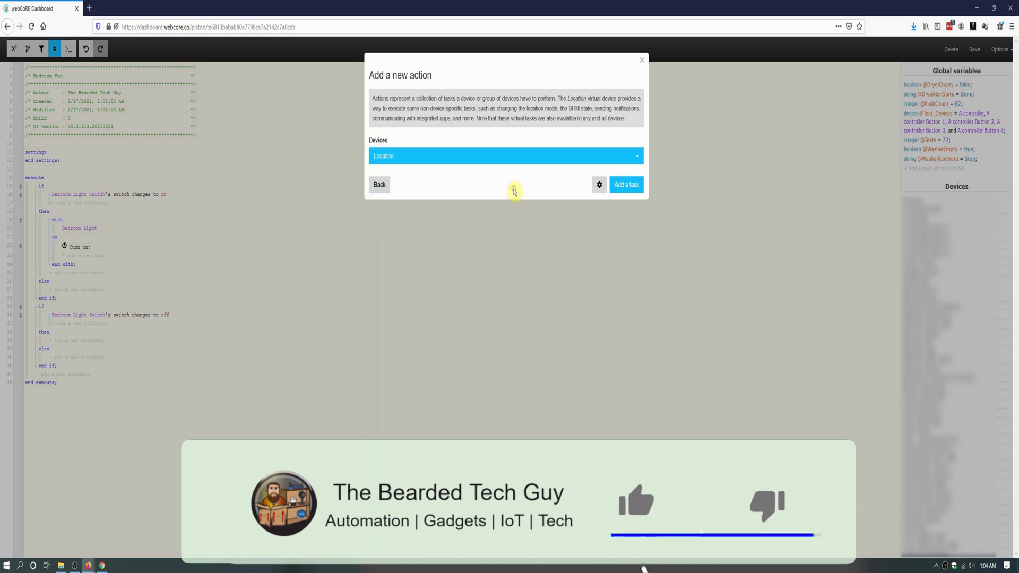
pyautogui.click(505, 155)
pyautogui.write('off')
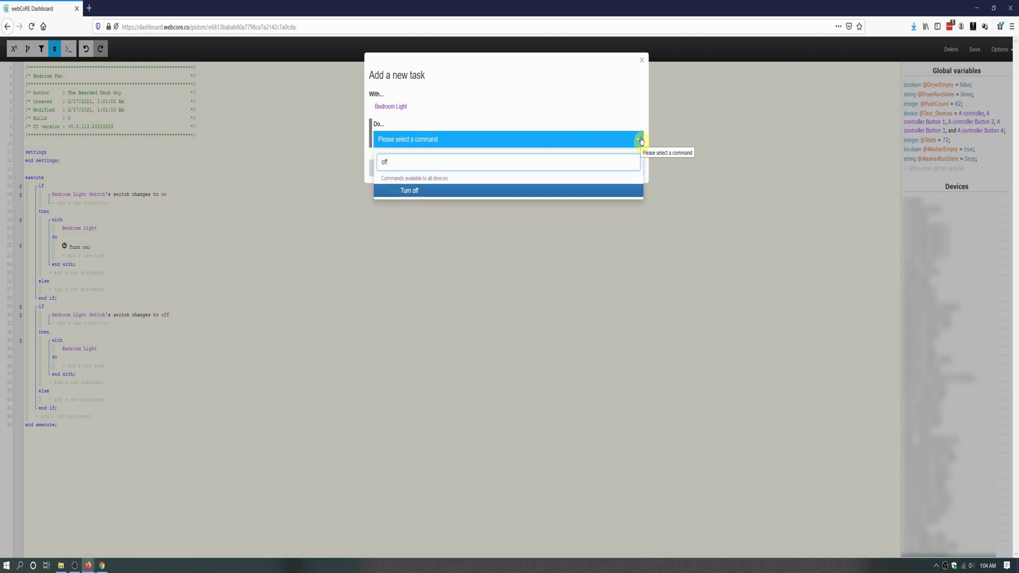
pyautogui.click(409, 190)
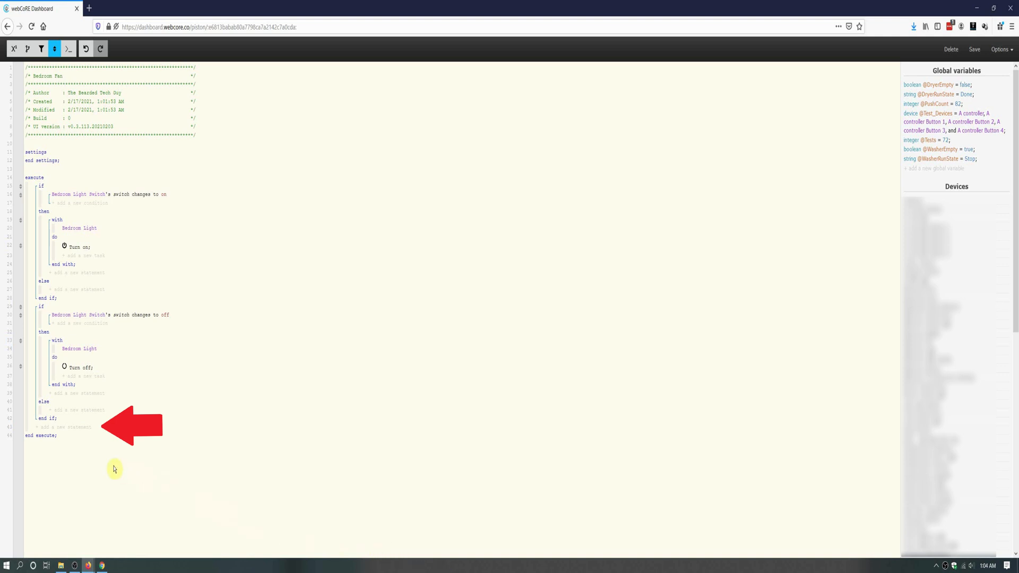
# Start a third if block comparing Bedroom Light Switch's button attribute.
pyautogui.click(65, 427)
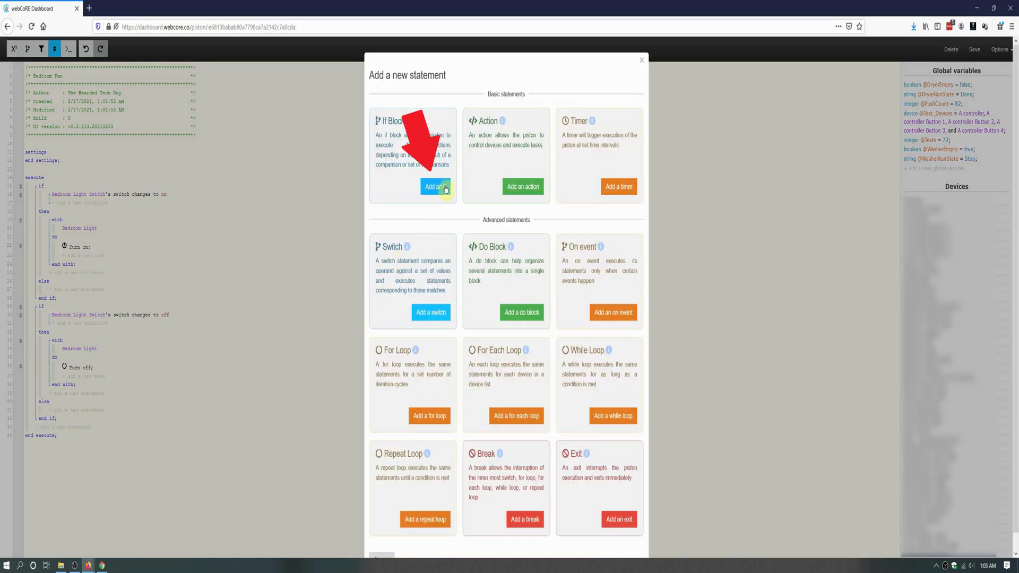
pyautogui.click(434, 187)
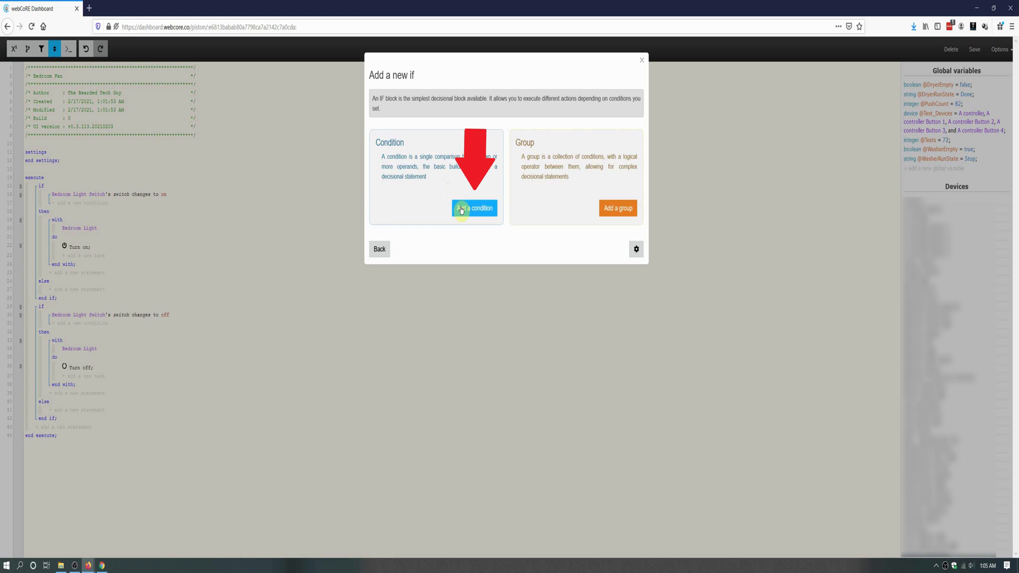
pyautogui.click(474, 208)
pyautogui.write('bedroom light')
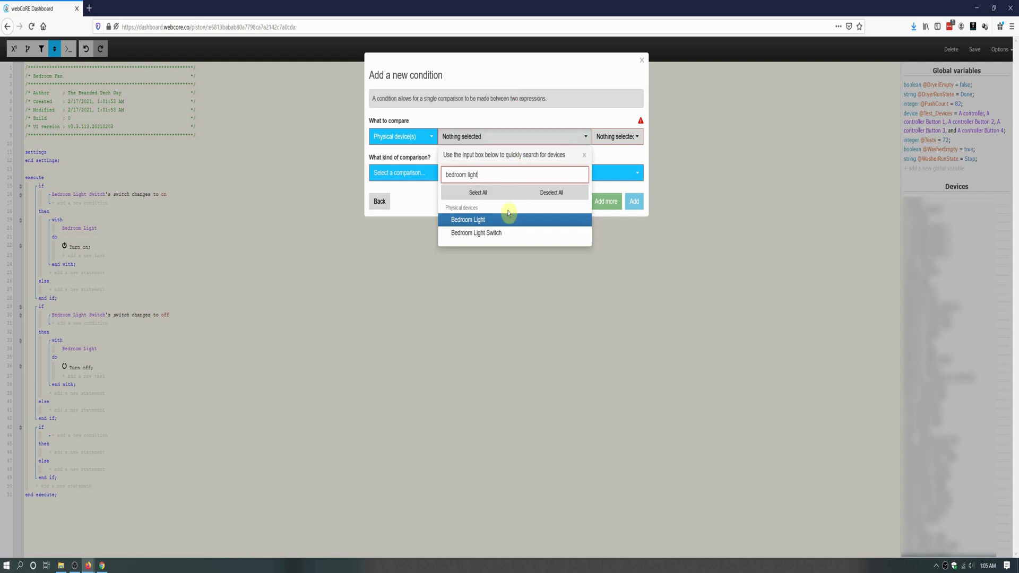
pyautogui.click(476, 233)
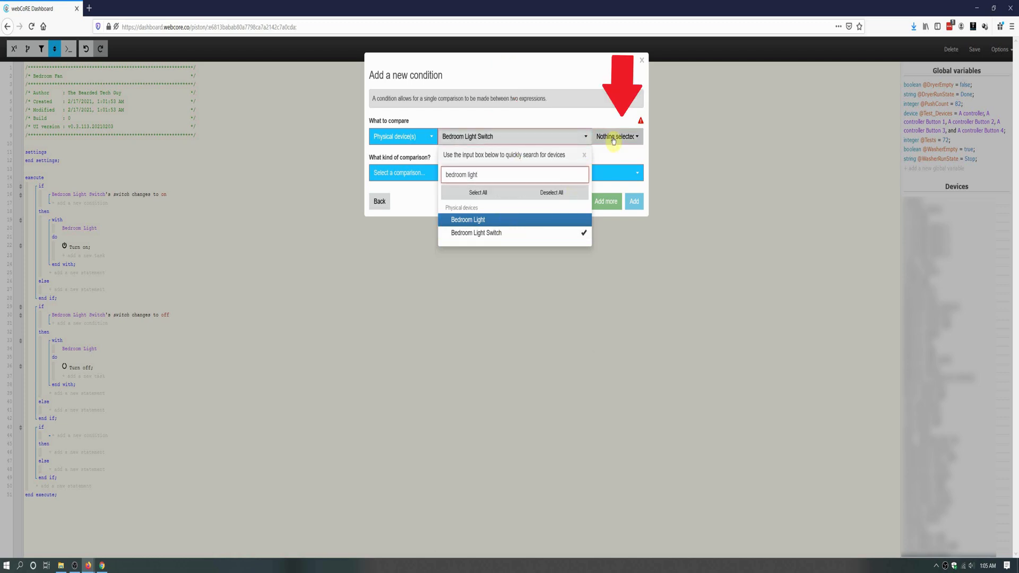
pyautogui.click(615, 137)
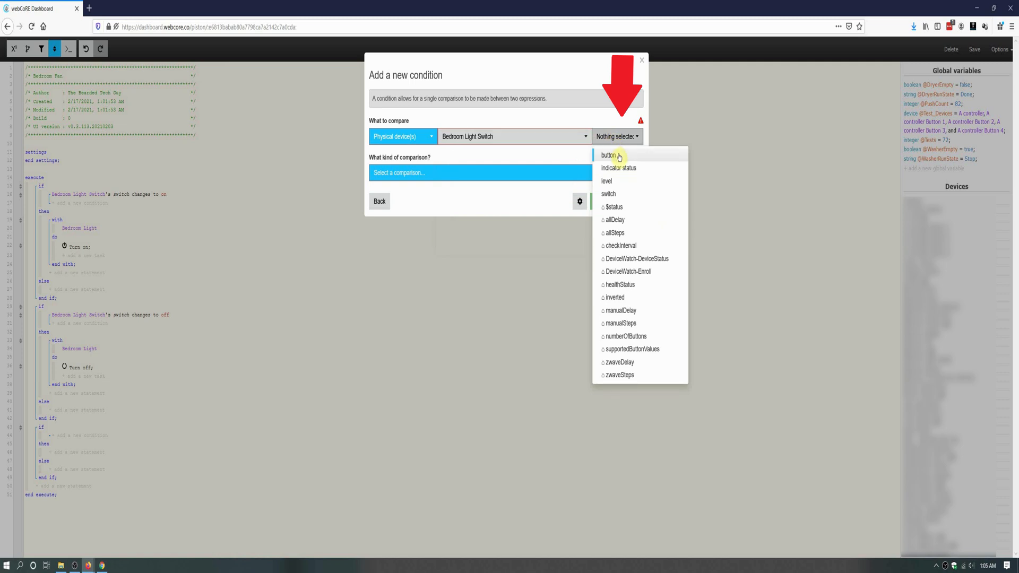
pyautogui.click(607, 155)
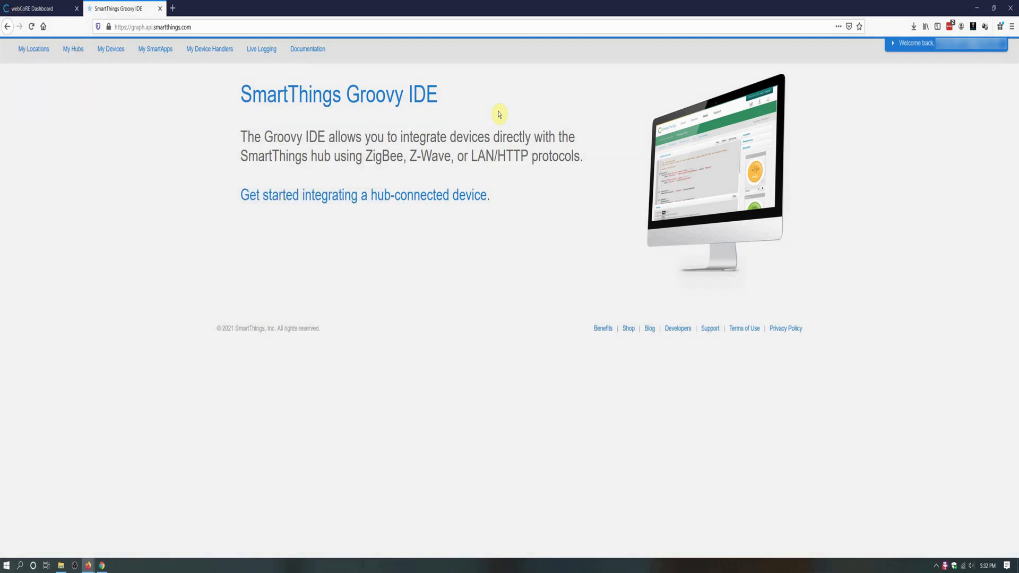
# Switch browser tabs between the SmartThings Groovy IDE and webCoRE.
pyautogui.click(261, 48)
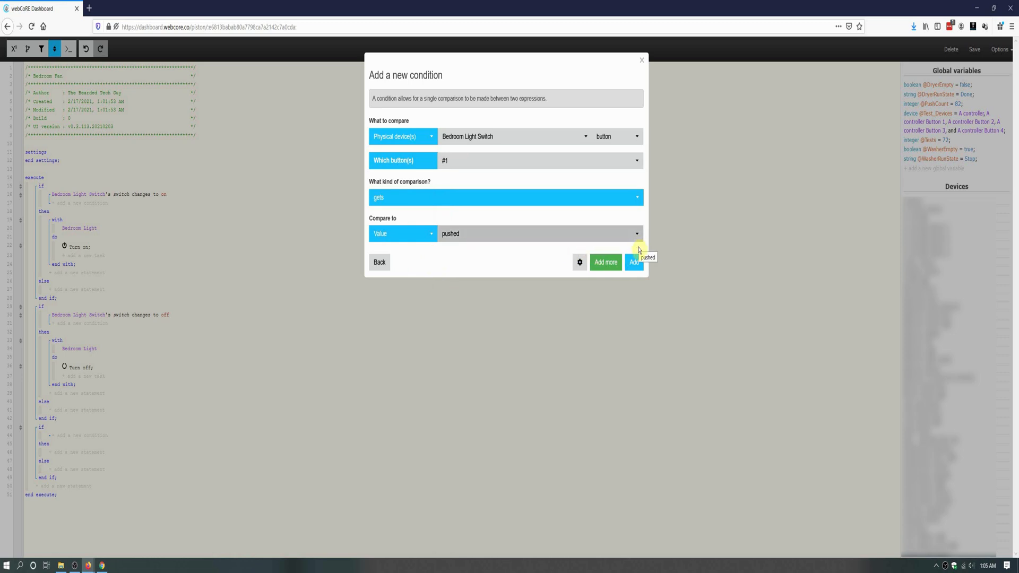
# Add the button #1 gets pushed condition and start a Bedroom Fan action under then.
pyautogui.click(636, 262)
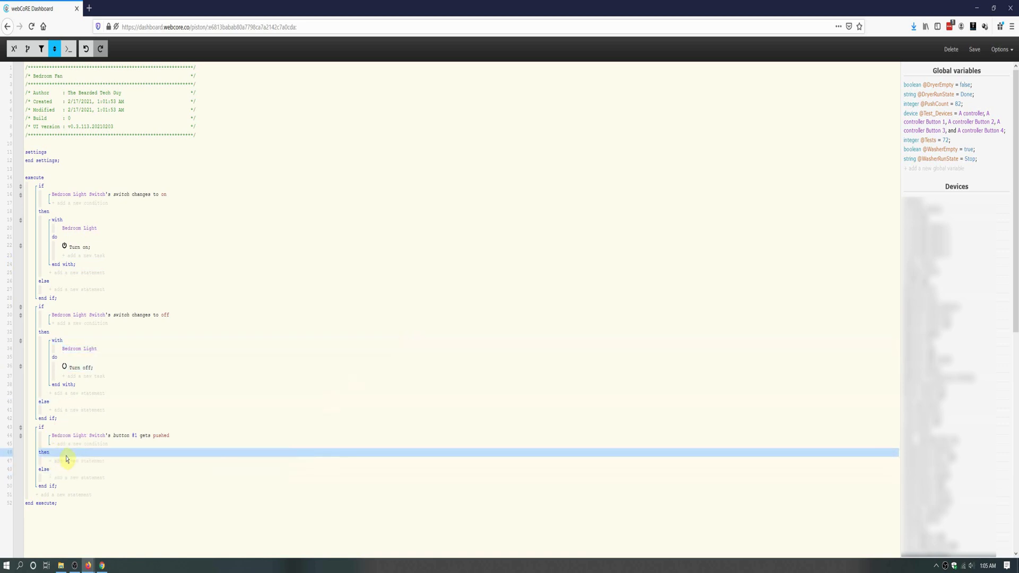
pyautogui.click(70, 465)
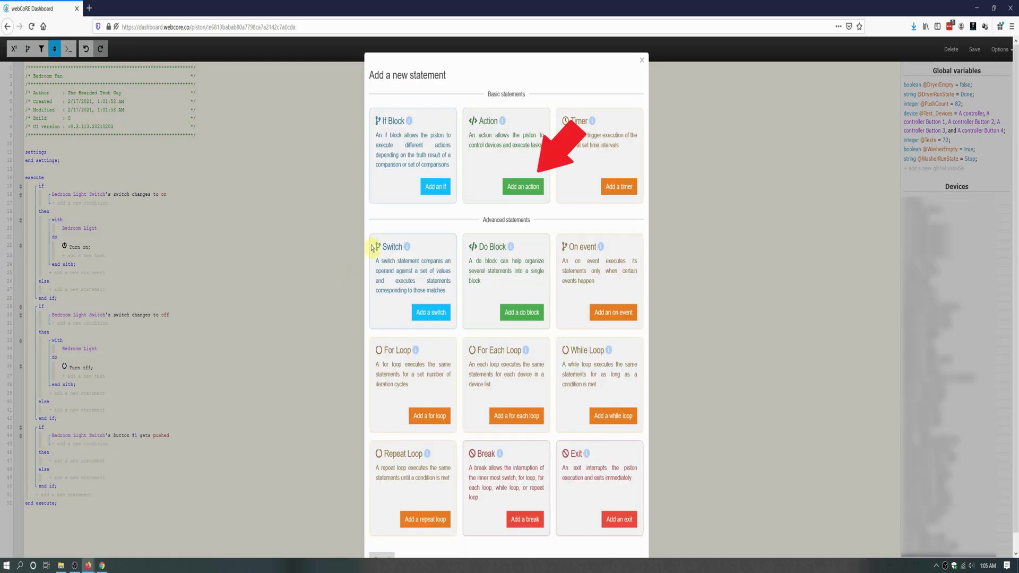
pyautogui.click(524, 187)
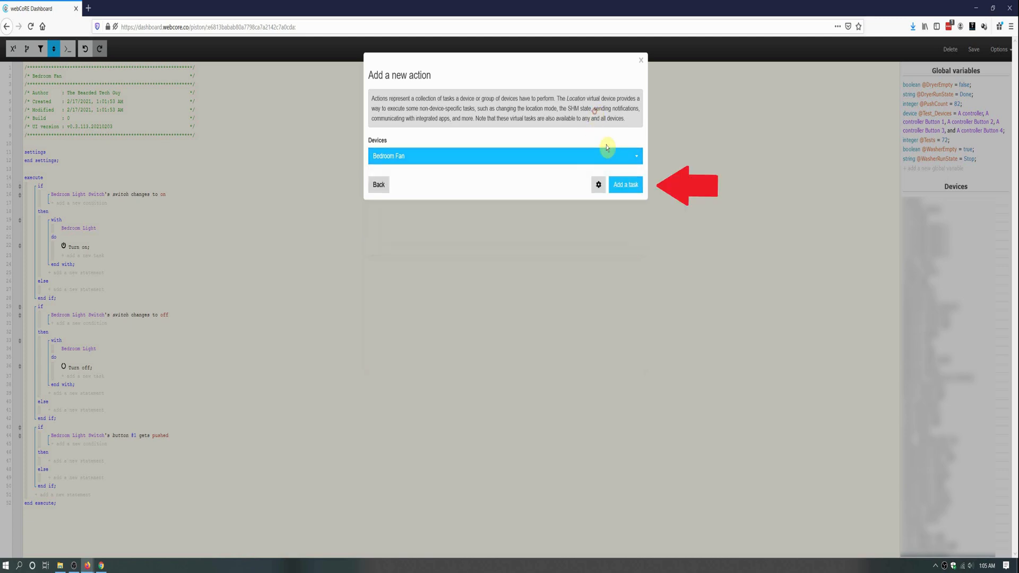
pyautogui.click(624, 185)
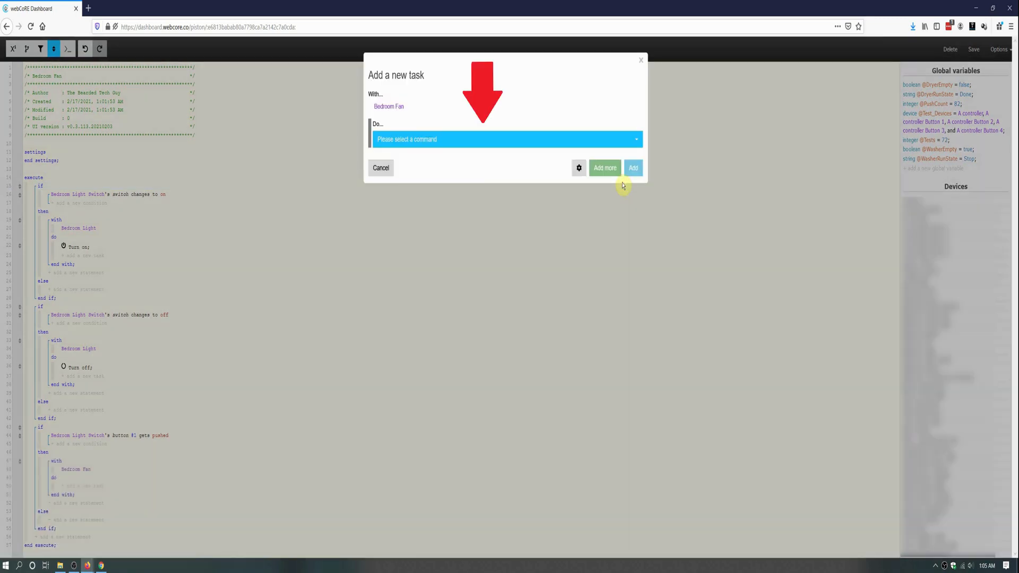
# Give the Bedroom Fan action a Turn on task.
pyautogui.click(505, 140)
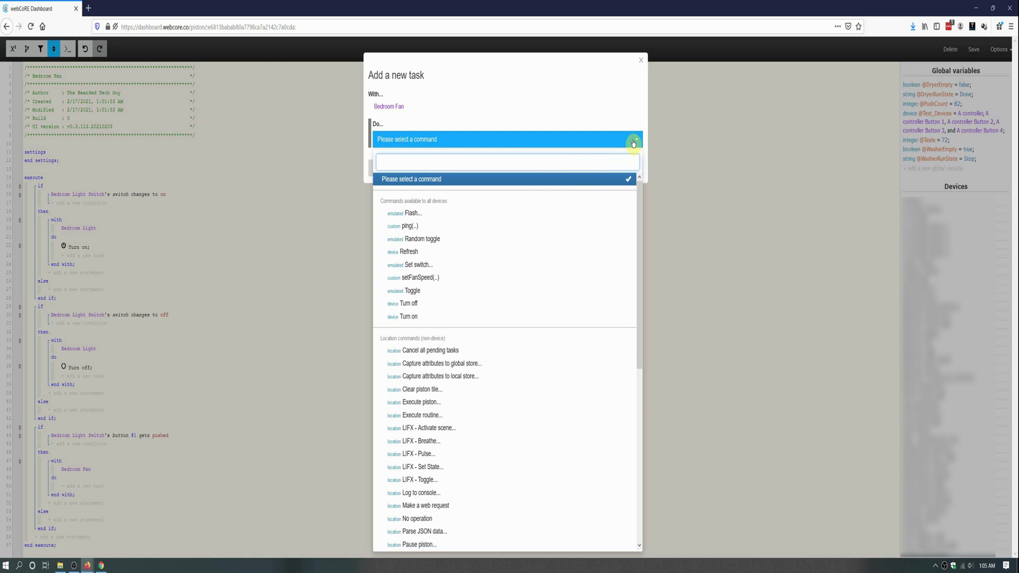
pyautogui.write('on')
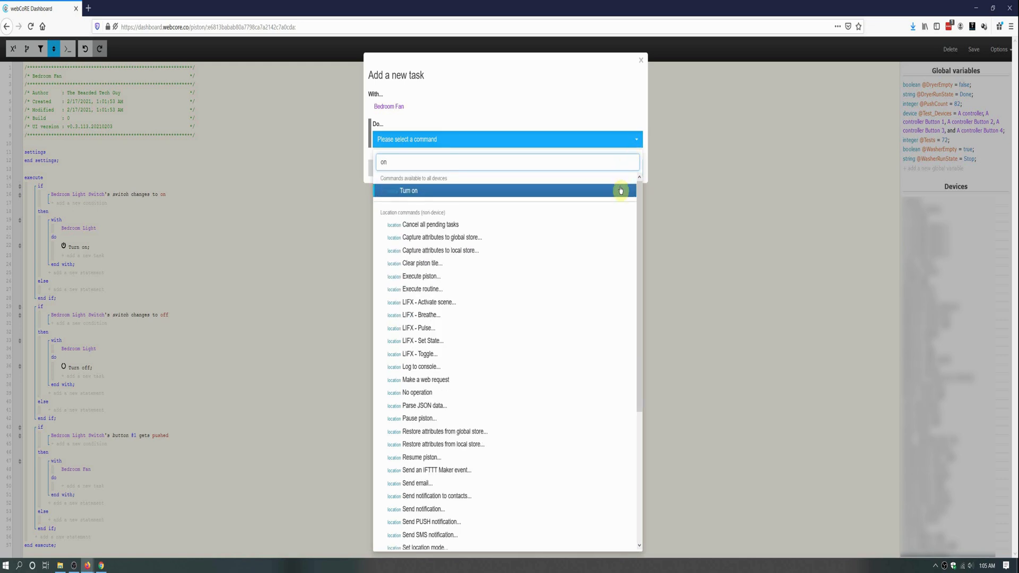
pyautogui.click(408, 190)
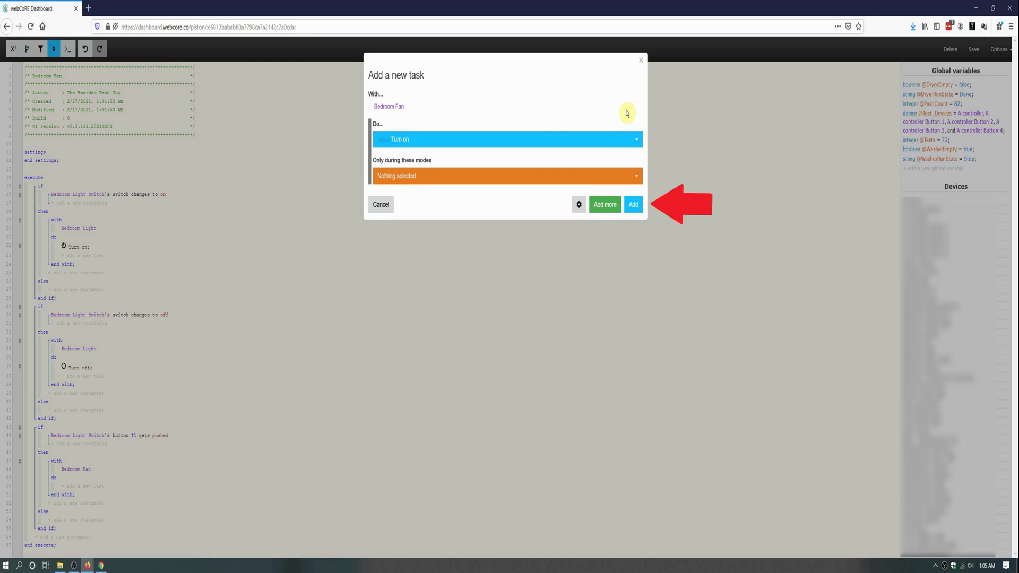
pyautogui.click(632, 204)
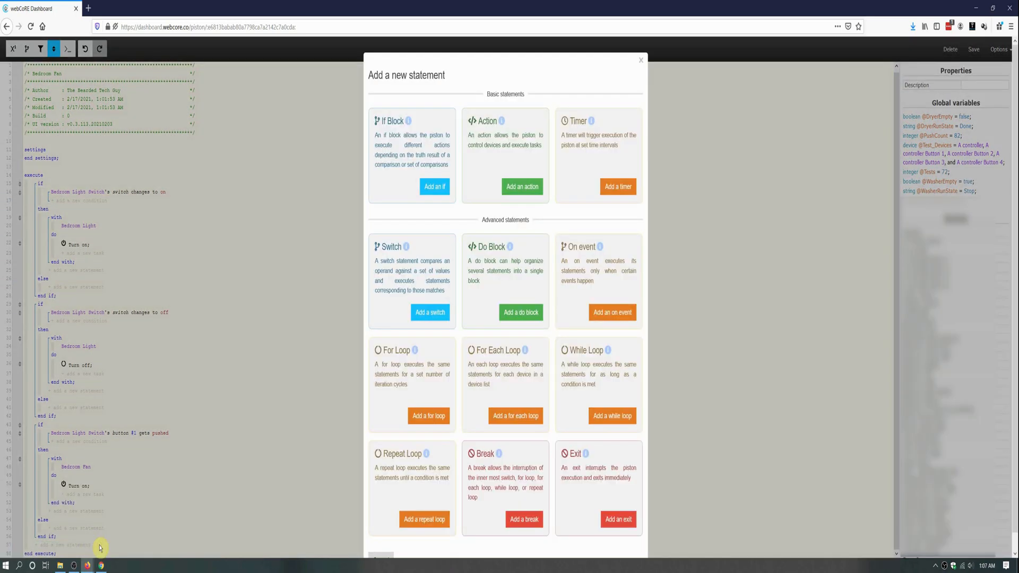
# Add a fourth if turning Bedroom Fan off when button #2 gets pushed.
pyautogui.click(435, 187)
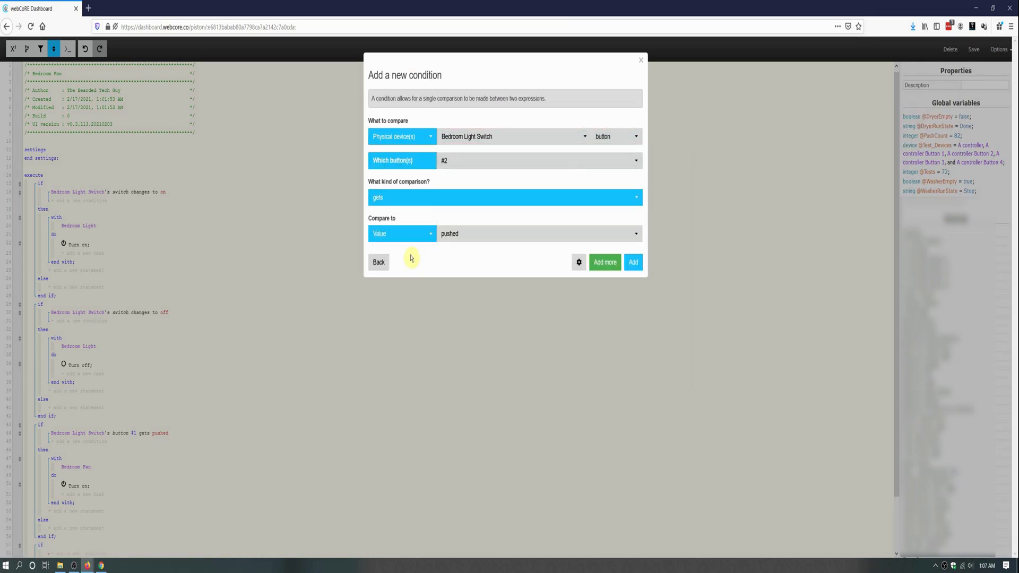
pyautogui.click(633, 262)
pyautogui.write('off')
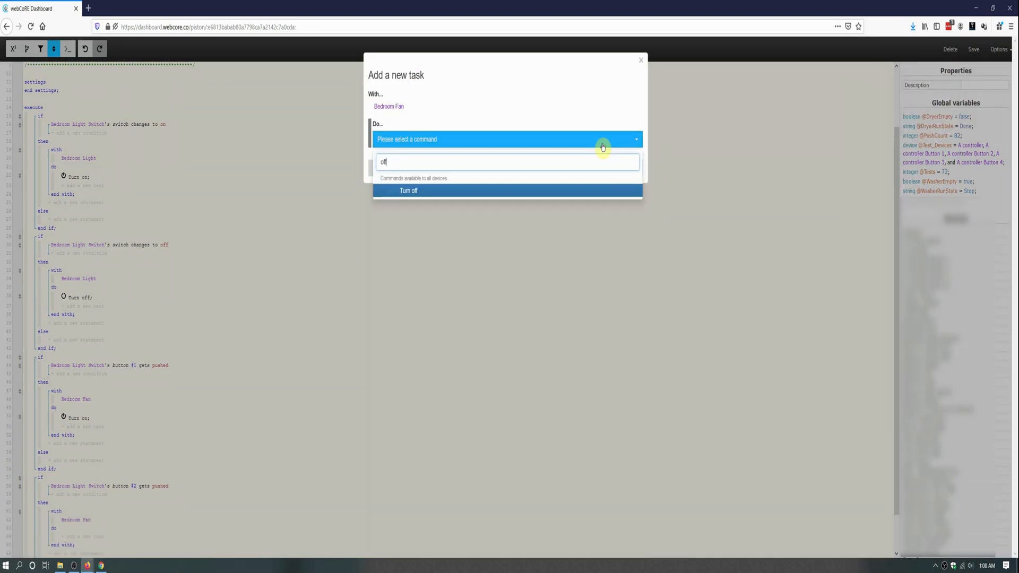
pyautogui.click(408, 190)
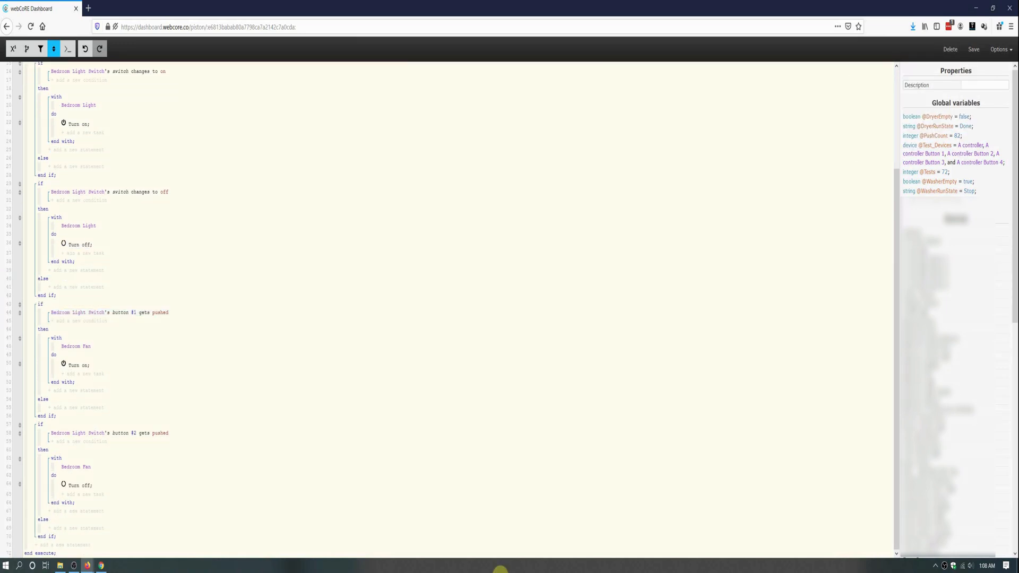
pyautogui.moveTo(503, 563)
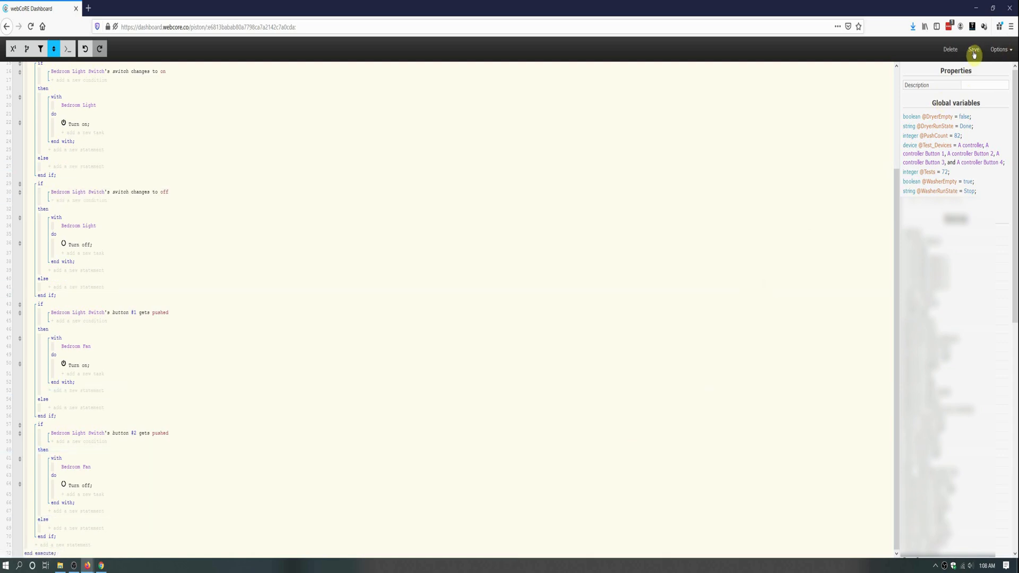
# Save the Bedroom Fan piston and view its summary page.
pyautogui.click(974, 49)
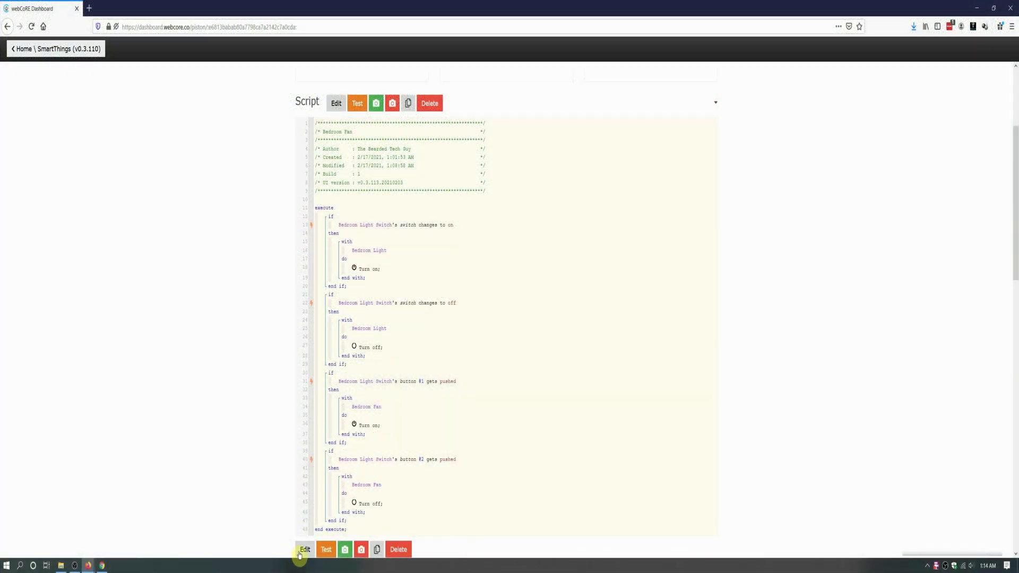
# Reopen the piston for editing and start a fifth if block with a single condition.
pyautogui.click(305, 549)
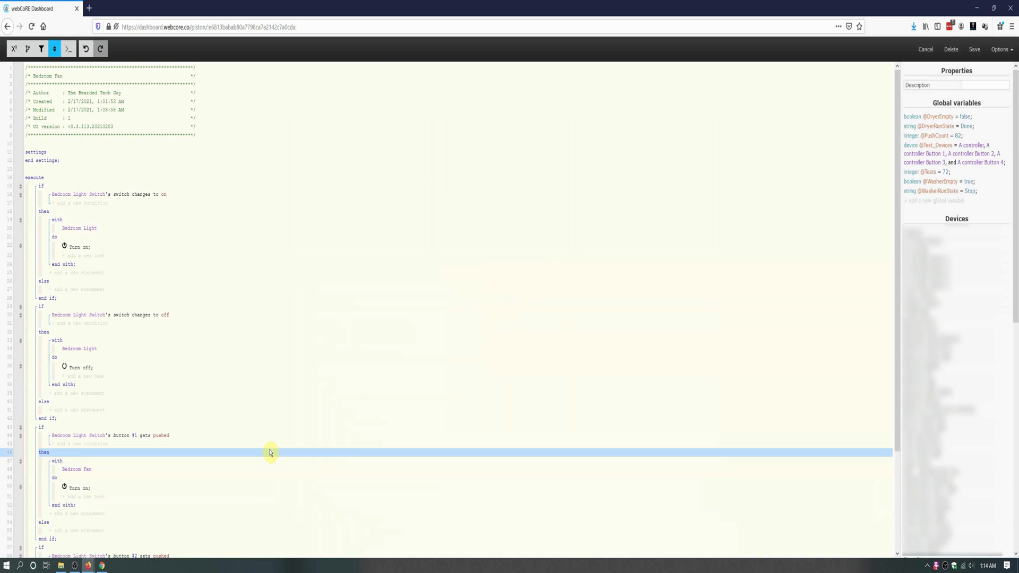
pyautogui.scroll(-3)
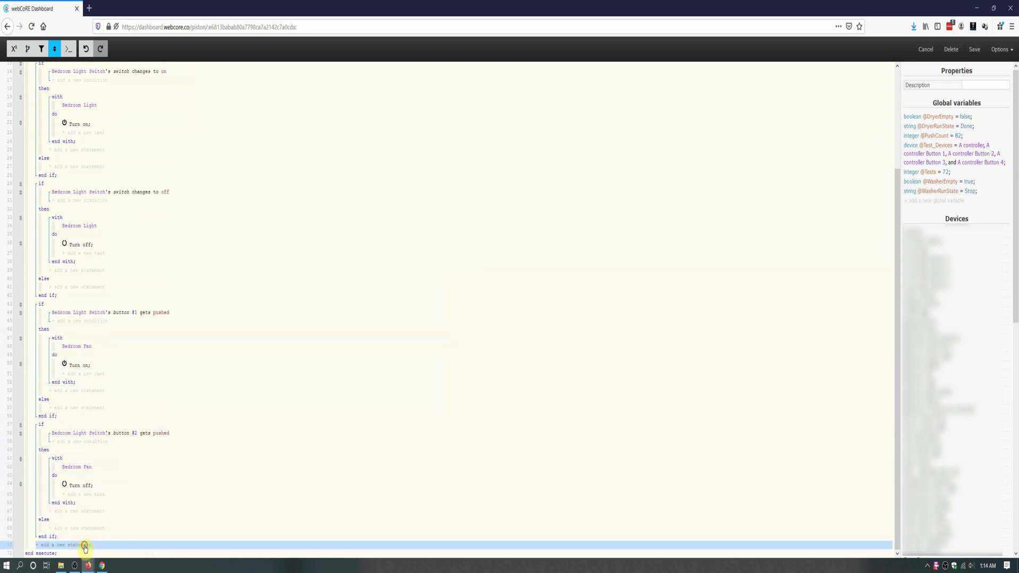
pyautogui.click(52, 544)
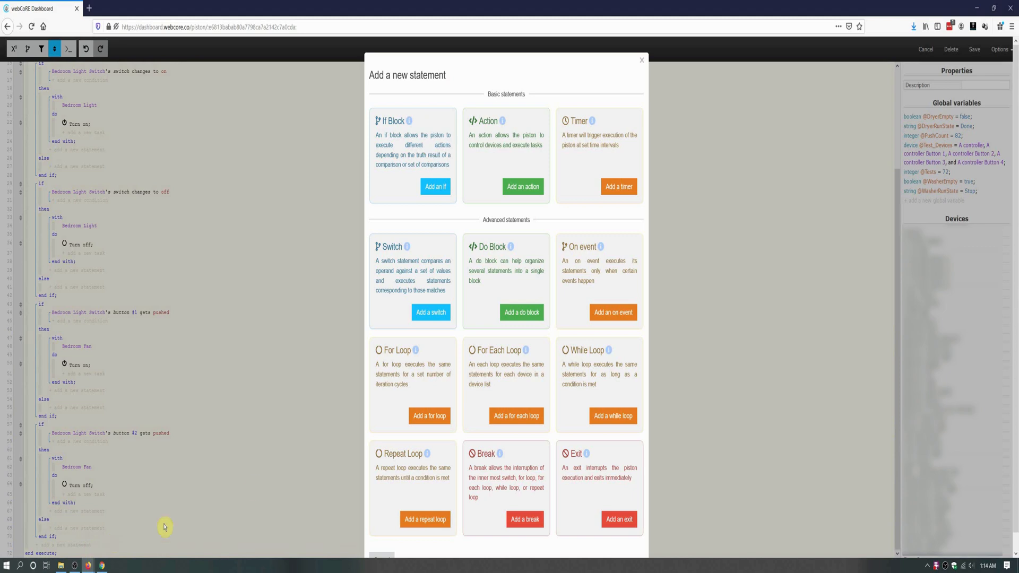
pyautogui.click(435, 187)
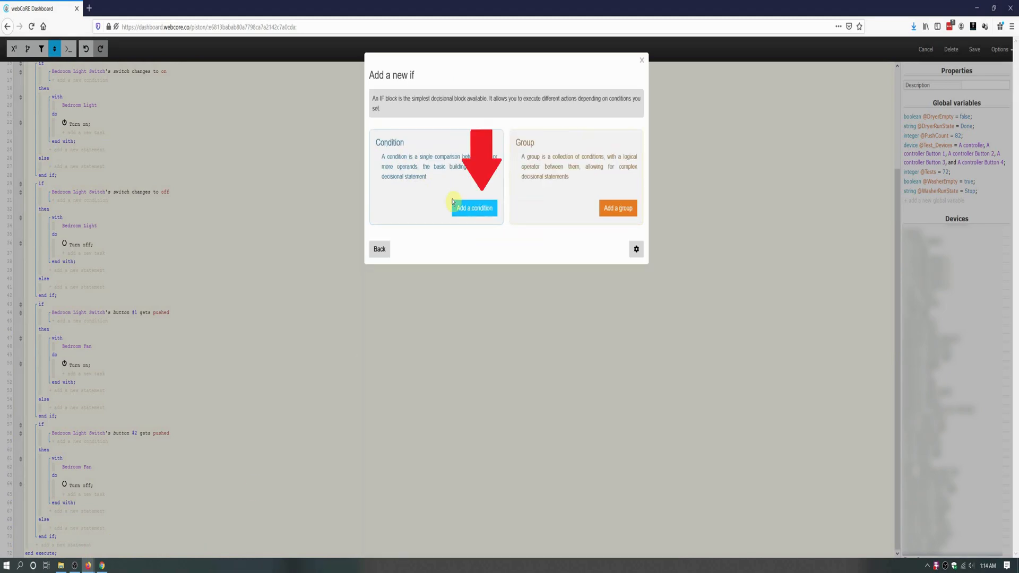
pyautogui.click(474, 208)
pyautogui.write('bedroom li')
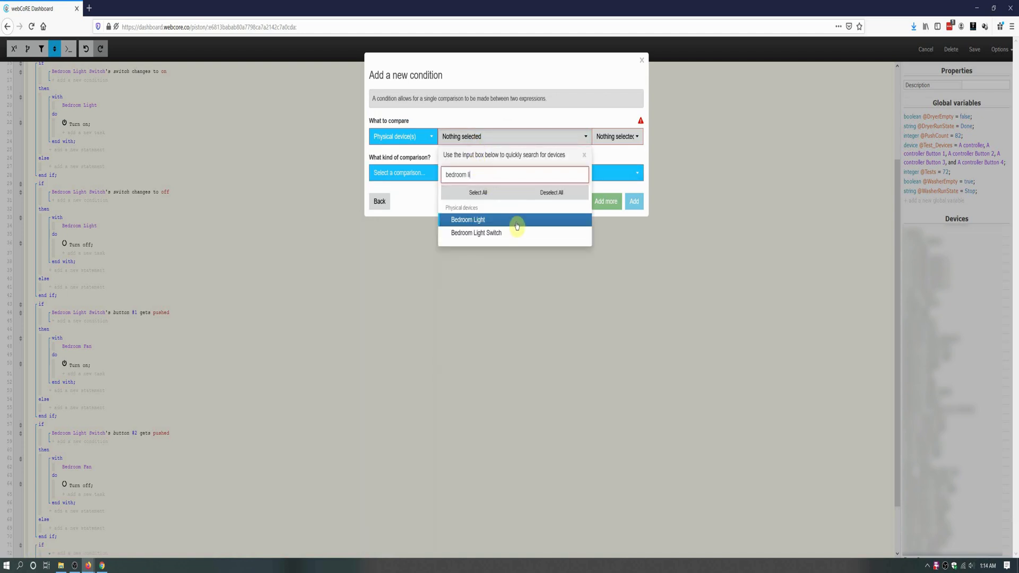
# Make the condition Bedroom Light's switch changes to on and add it to the block.
pyautogui.click(468, 220)
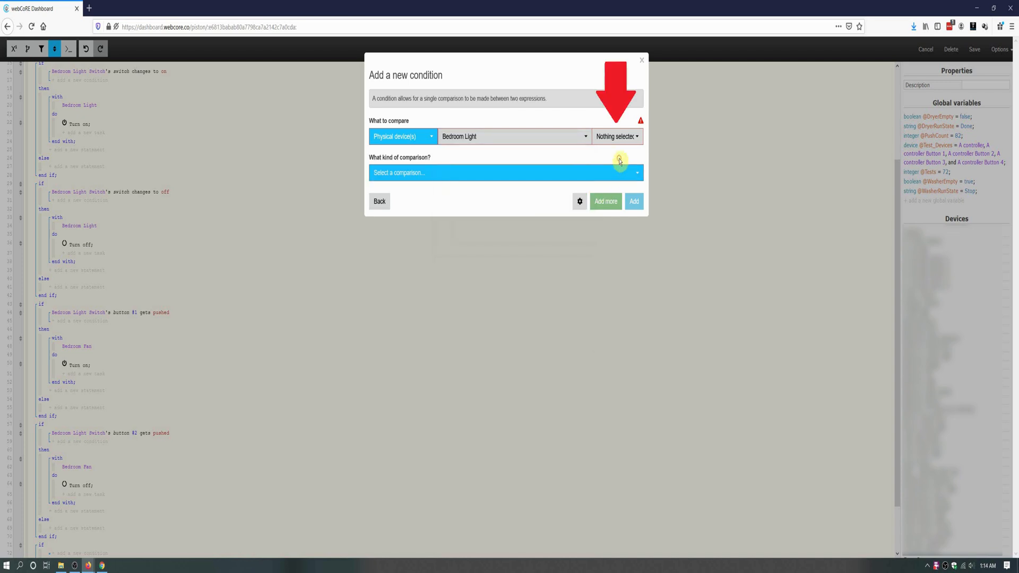
pyautogui.click(615, 137)
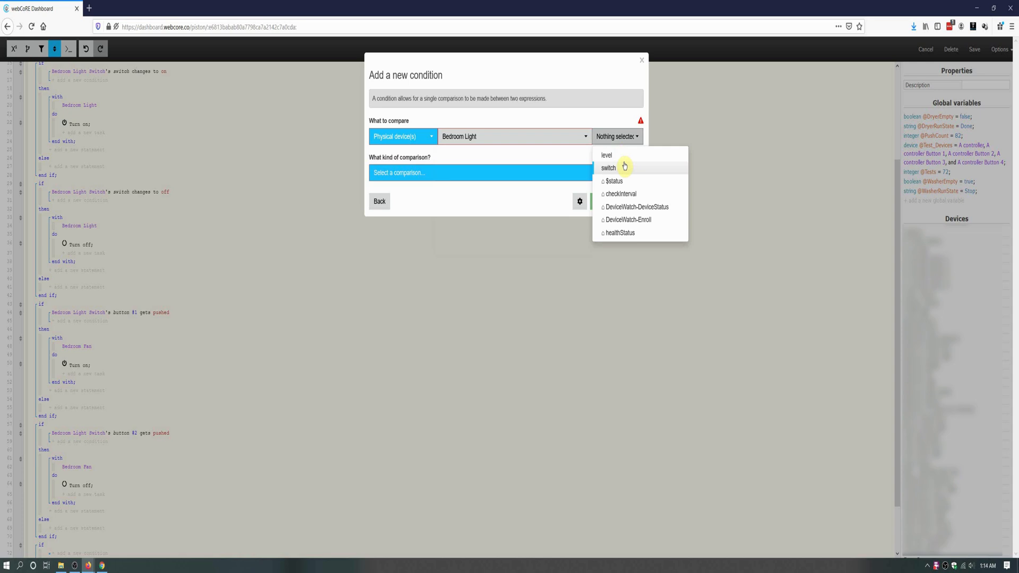
pyautogui.click(608, 167)
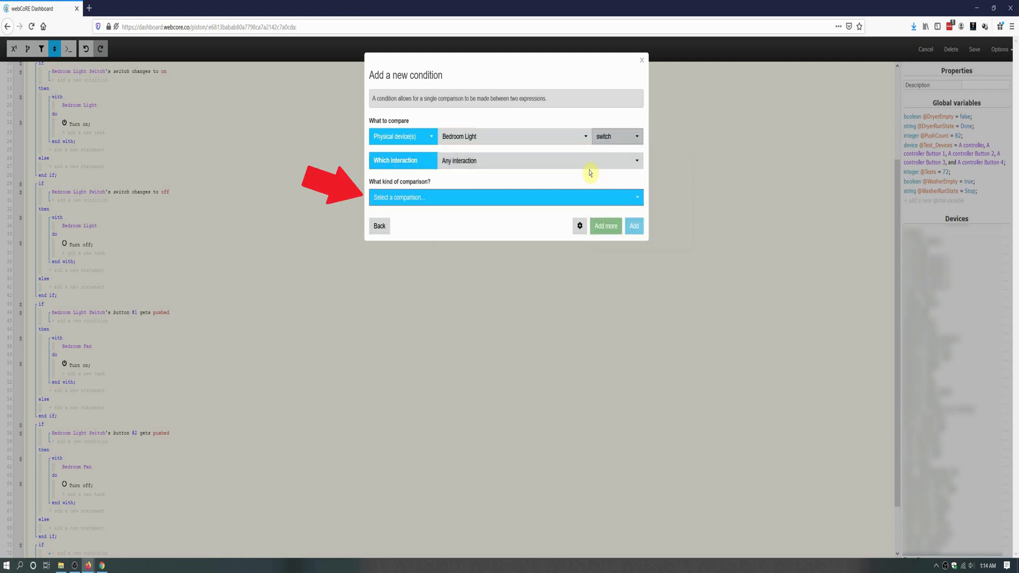
pyautogui.click(505, 198)
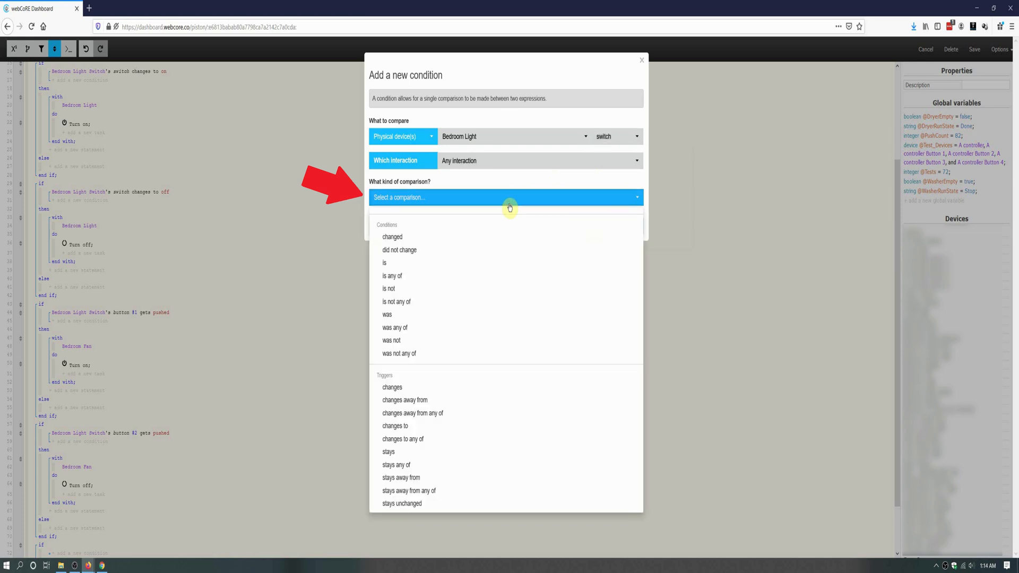
pyautogui.click(395, 426)
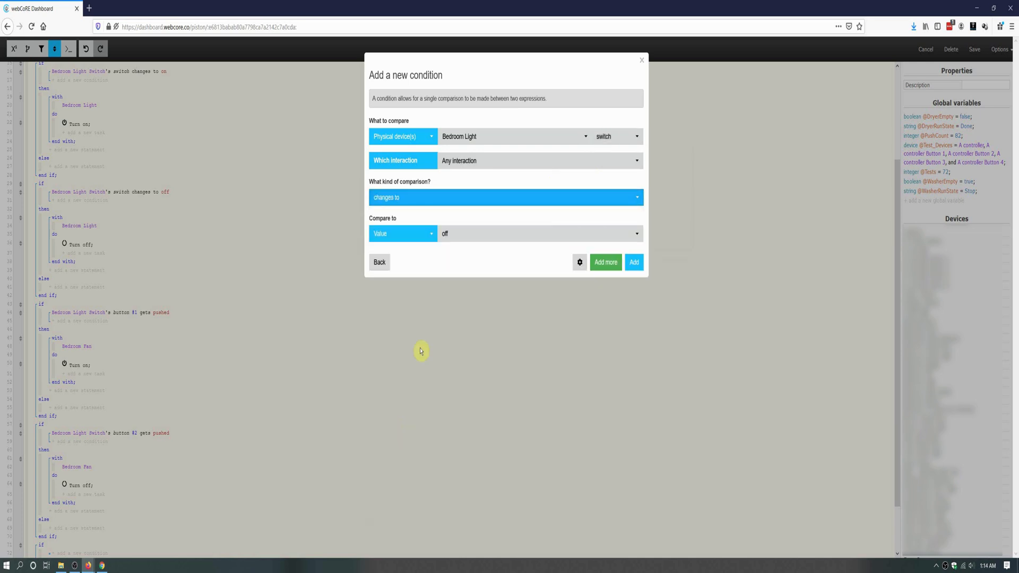
pyautogui.click(538, 233)
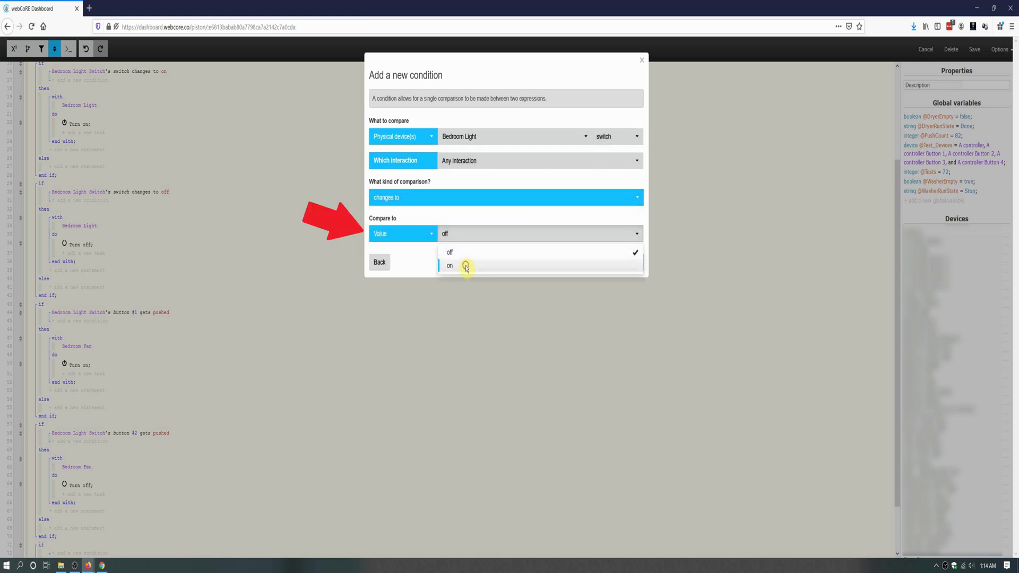
pyautogui.click(448, 265)
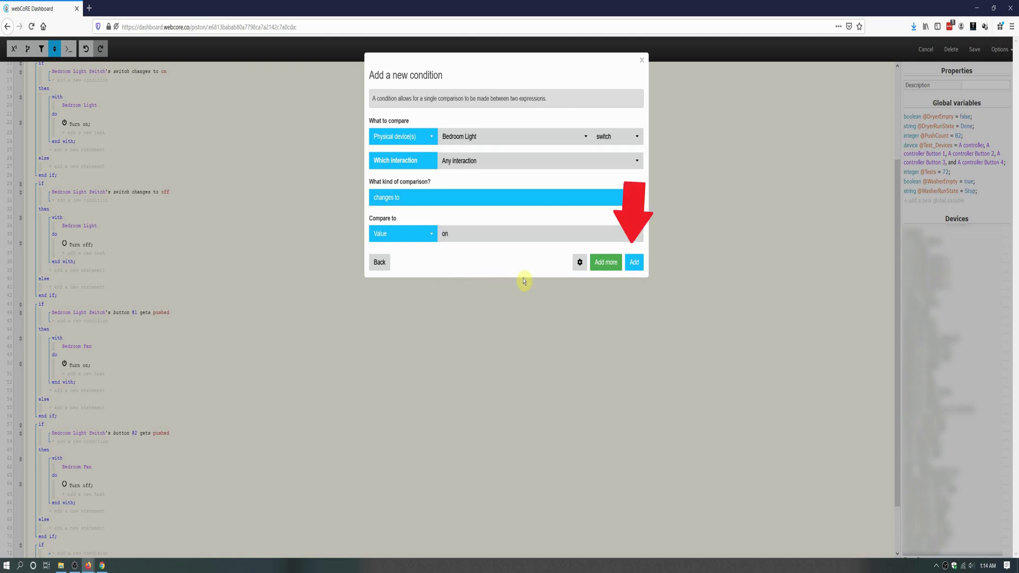
pyautogui.click(633, 262)
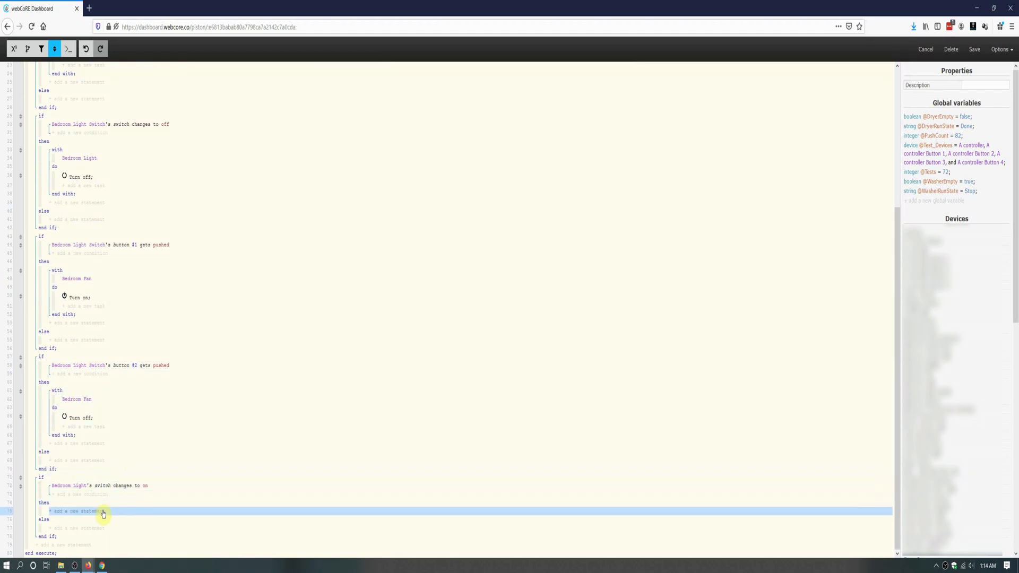
# Add a then action that turns on Bedroom Light Switch in the fifth if block.
pyautogui.click(103, 514)
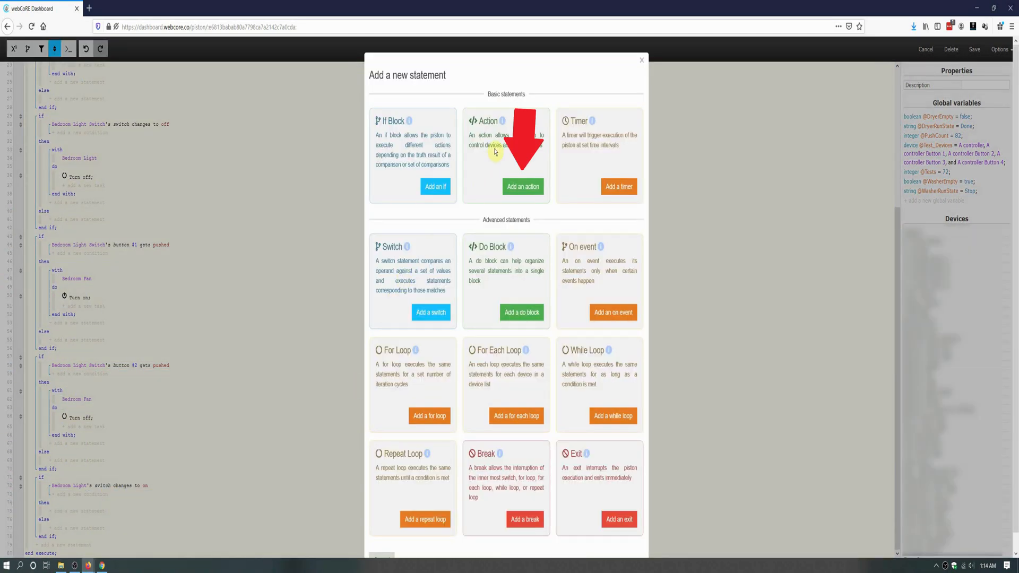
pyautogui.click(523, 187)
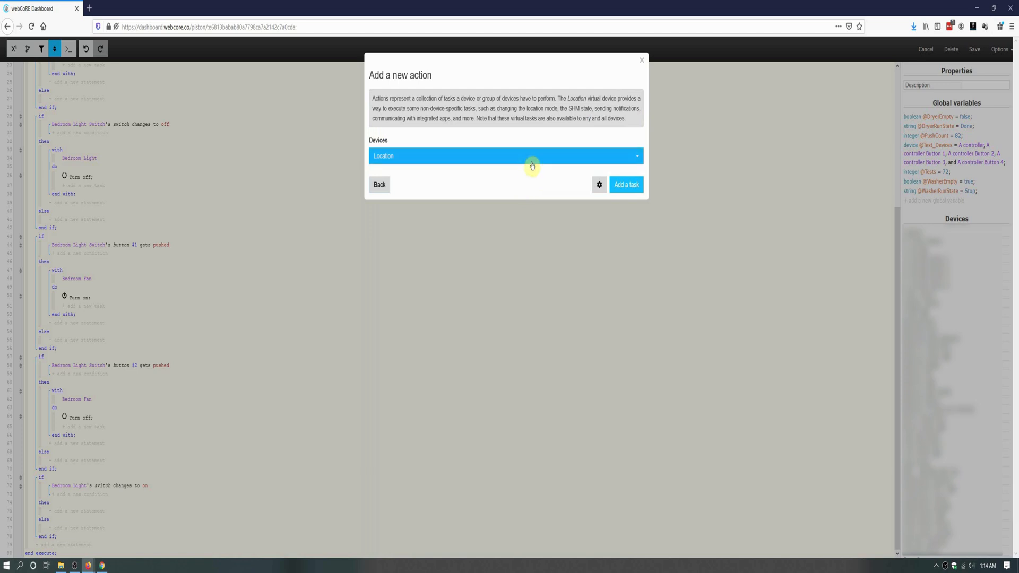
pyautogui.click(531, 154)
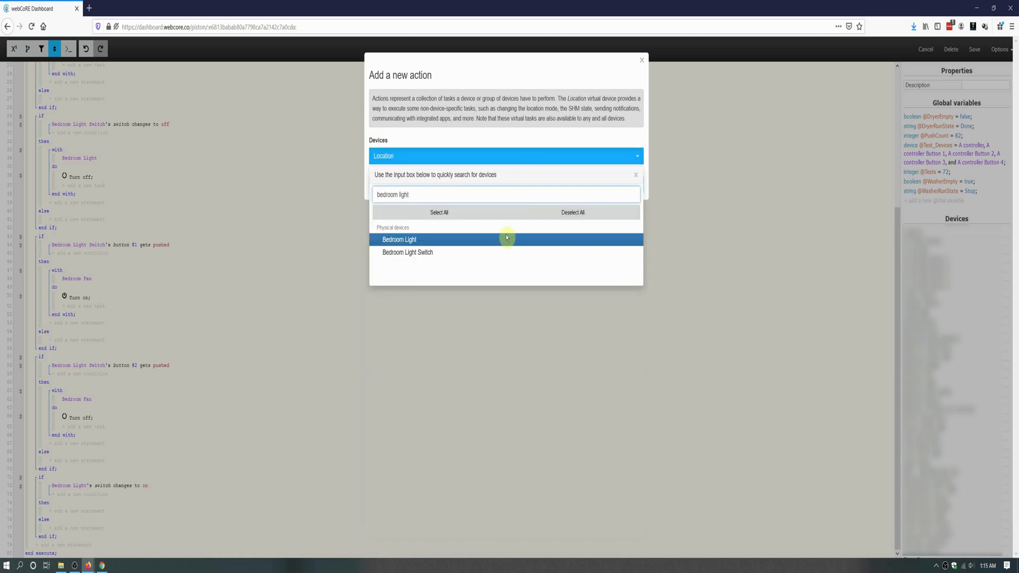
pyautogui.click(407, 252)
pyautogui.write('on')
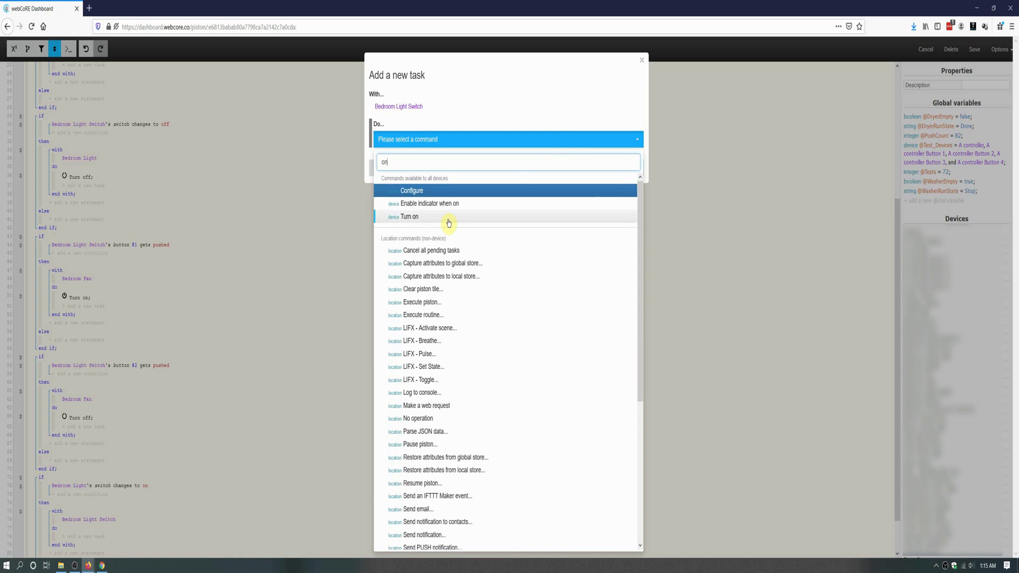
pyautogui.click(410, 217)
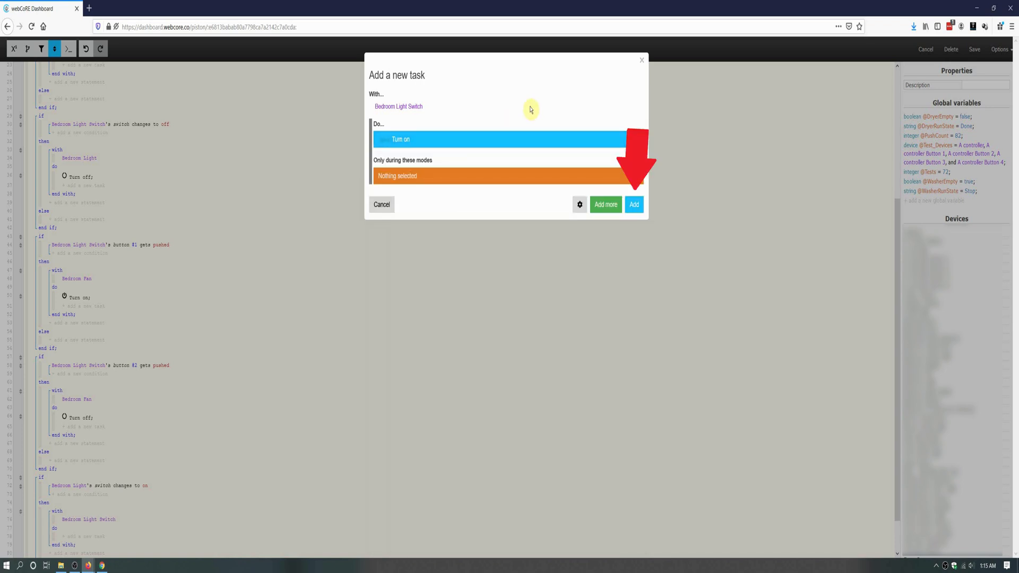
pyautogui.click(634, 205)
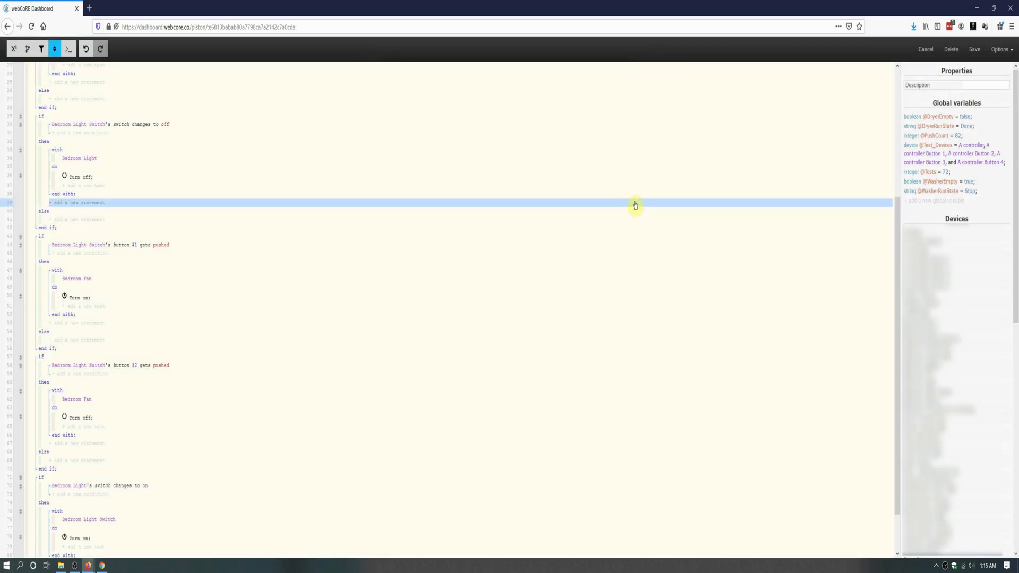
pyautogui.scroll(-3)
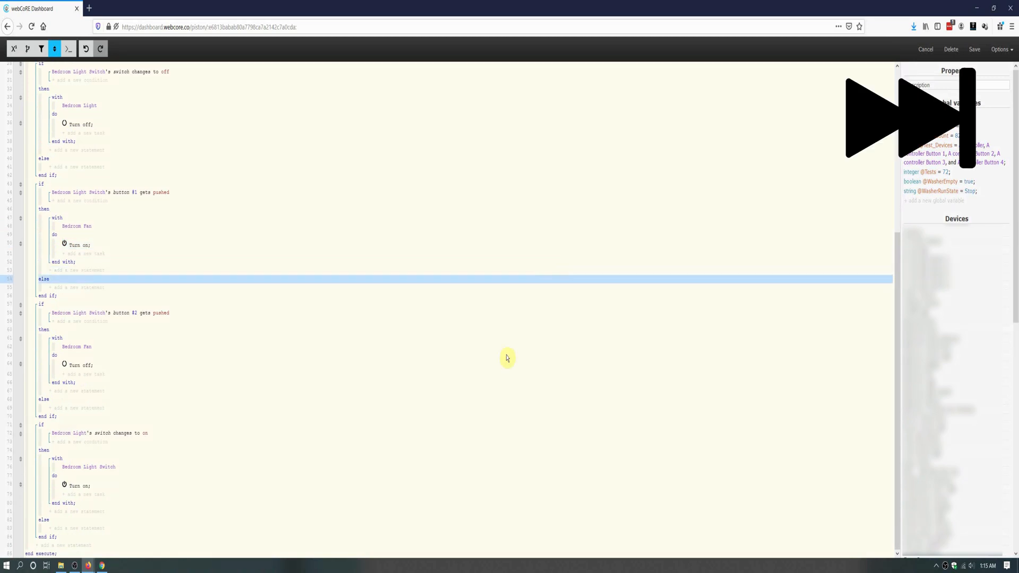
# Add a sixth if block: Bedroom Light switch changes to off turns off Bedroom Light Switch.
pyautogui.click(46, 288)
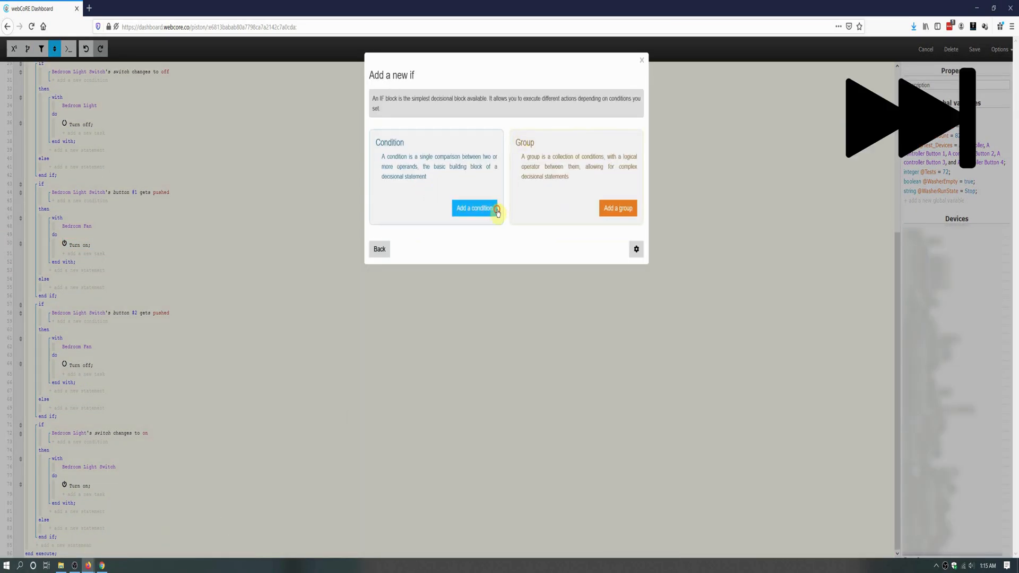
pyautogui.click(474, 208)
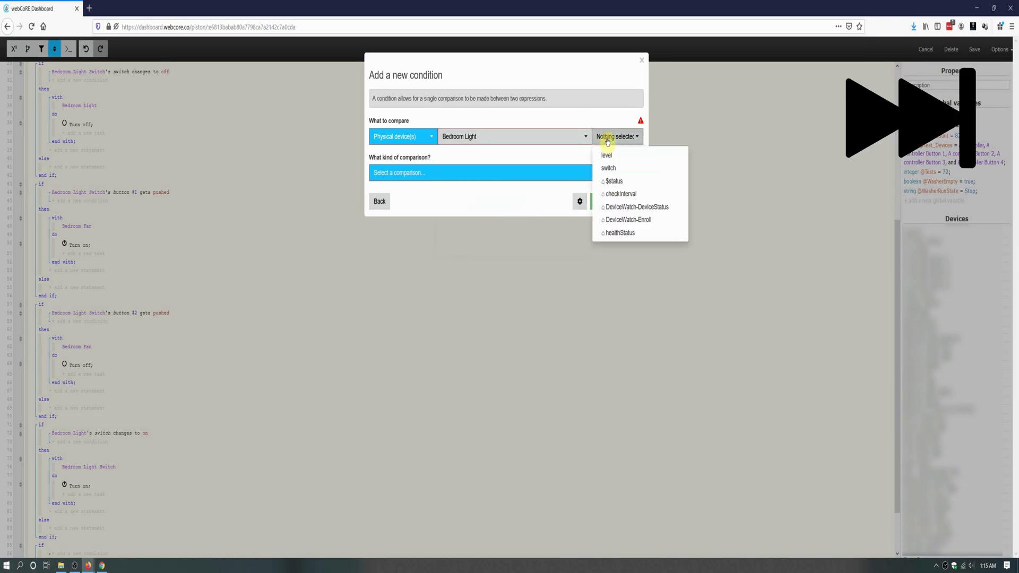
pyautogui.click(607, 169)
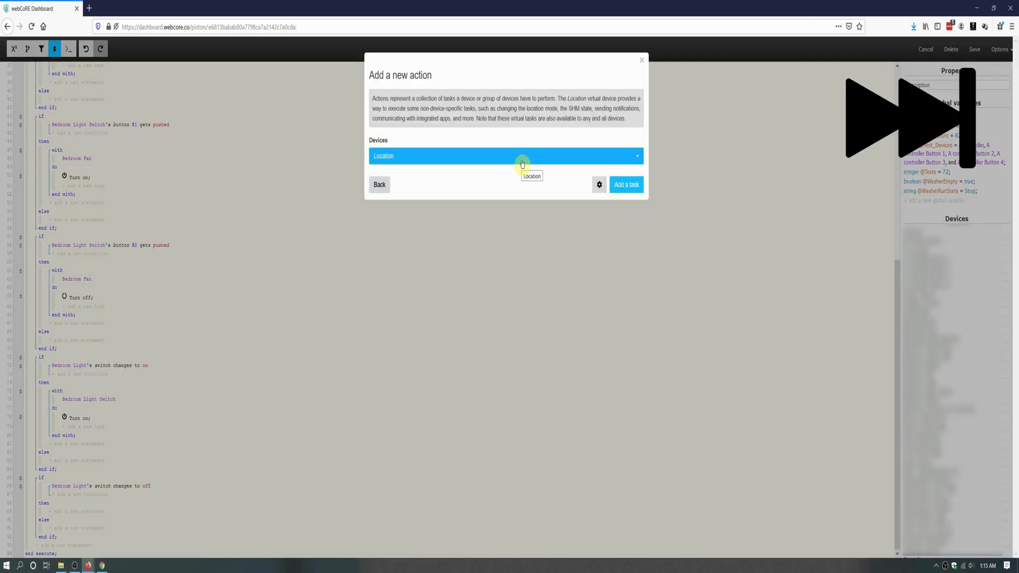
pyautogui.click(626, 184)
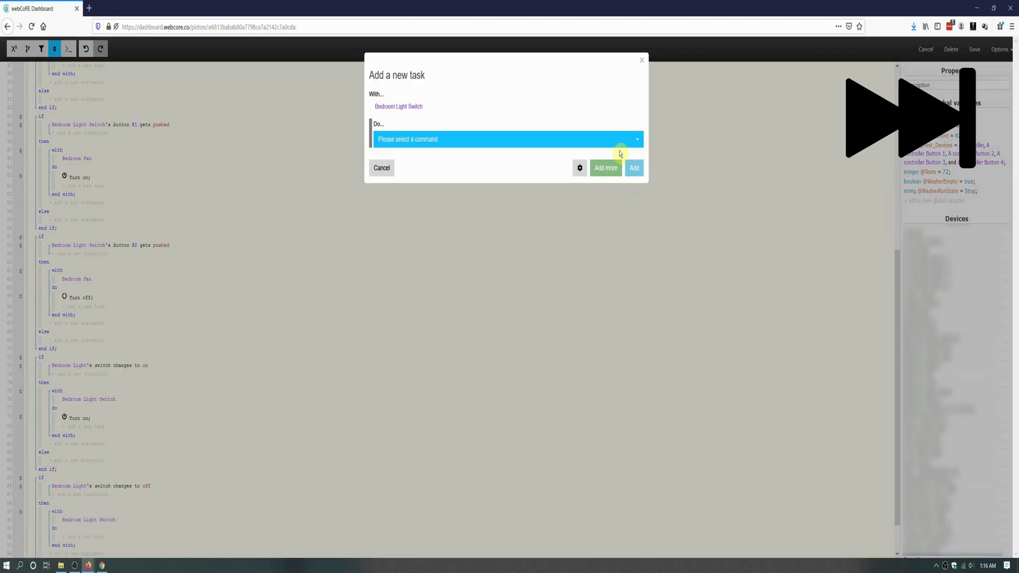
pyautogui.click(381, 168)
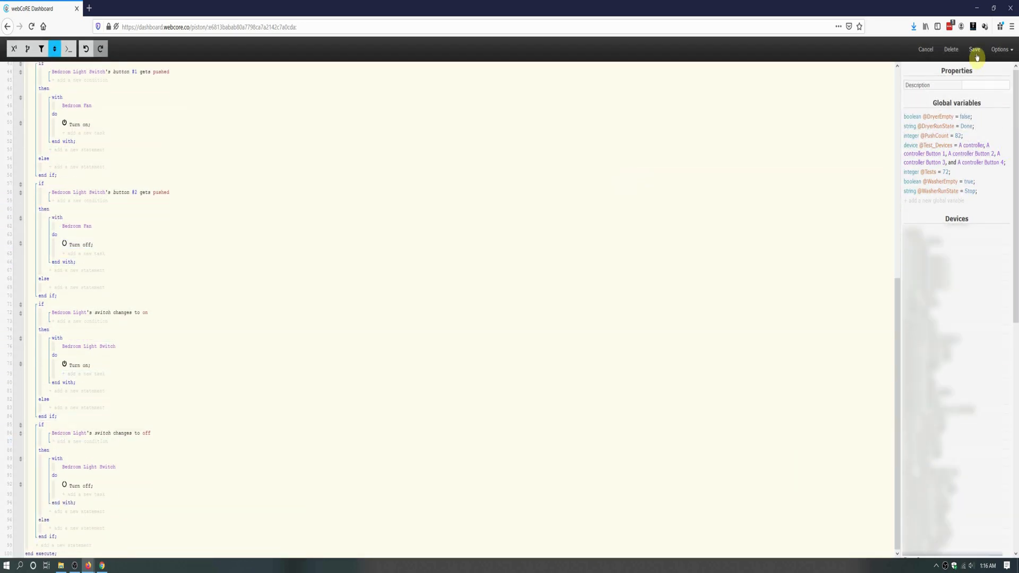
# Save the Bedroom Fan piston and review the full six-block script on its page.
pyautogui.click(975, 49)
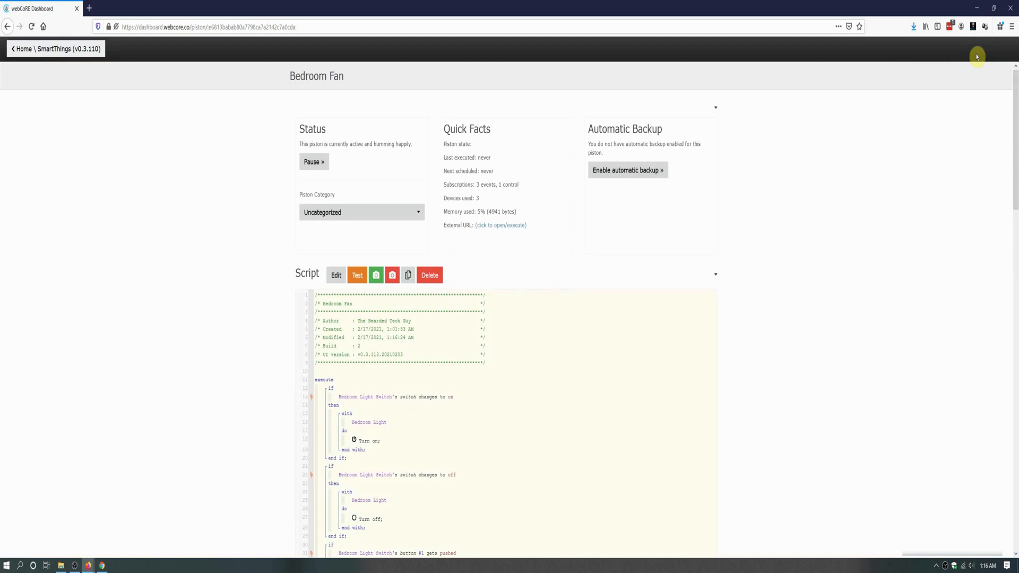
pyautogui.scroll(-3)
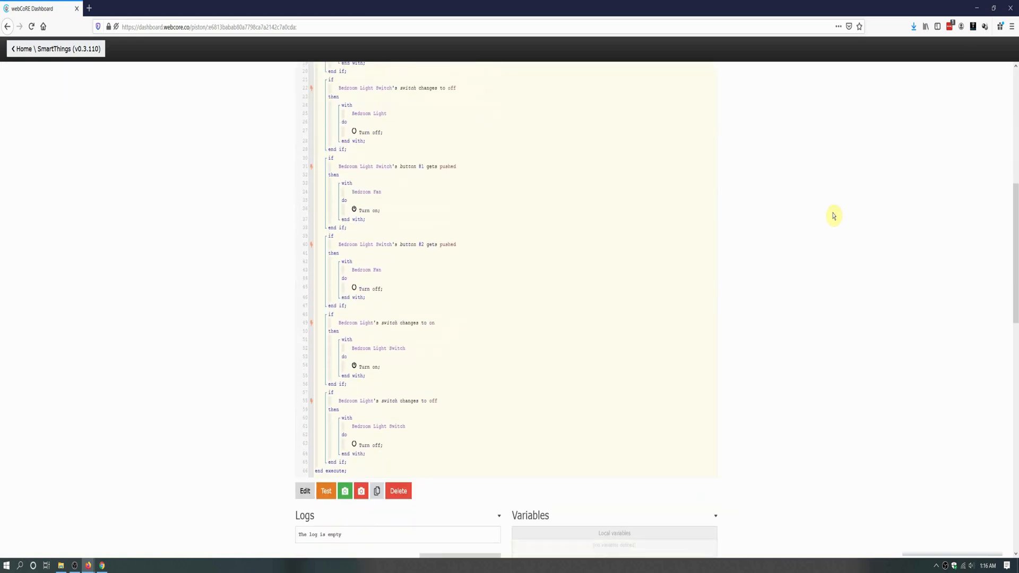
pyautogui.scroll(3)
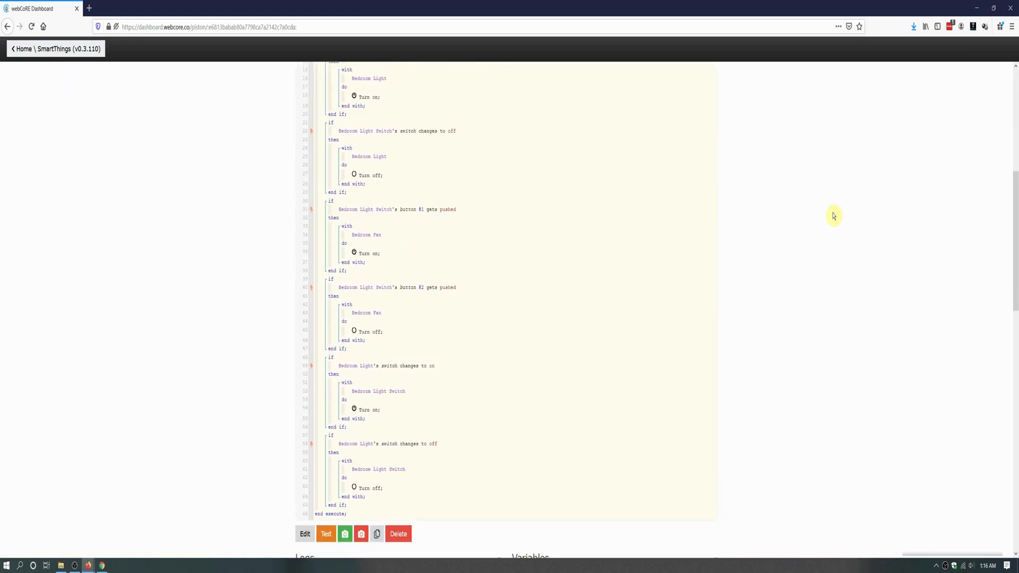